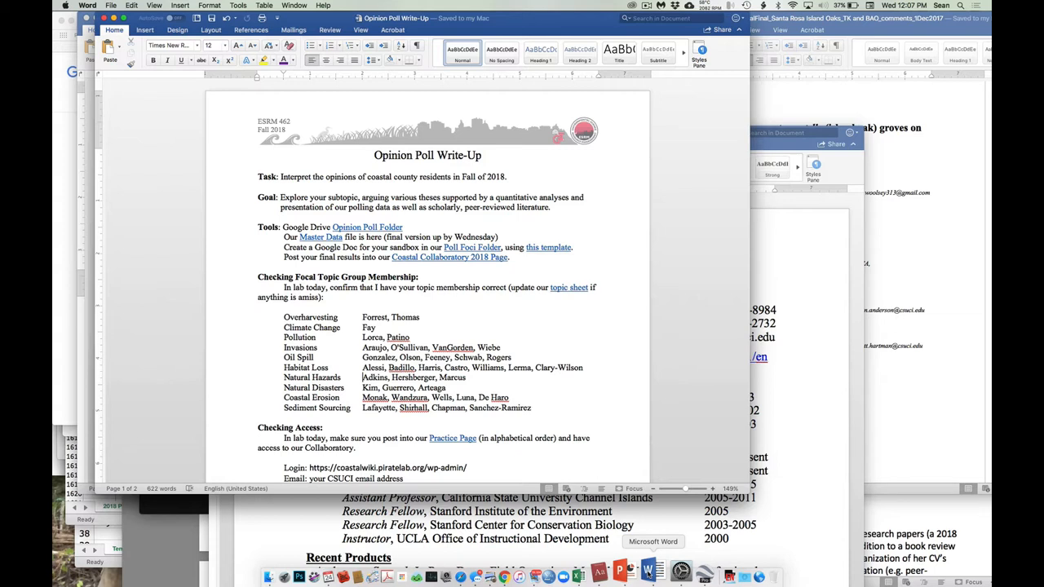
# - Bring the course Drive forward, open the Poll Foci folder and select Opinion Poll Topics
pyautogui.scroll(-3)
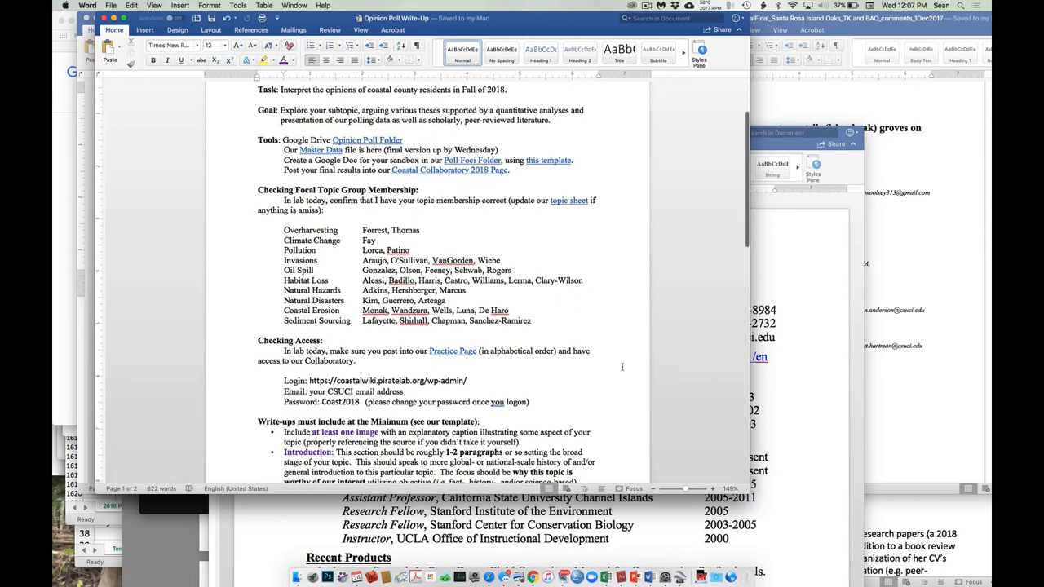
pyautogui.scroll(-3)
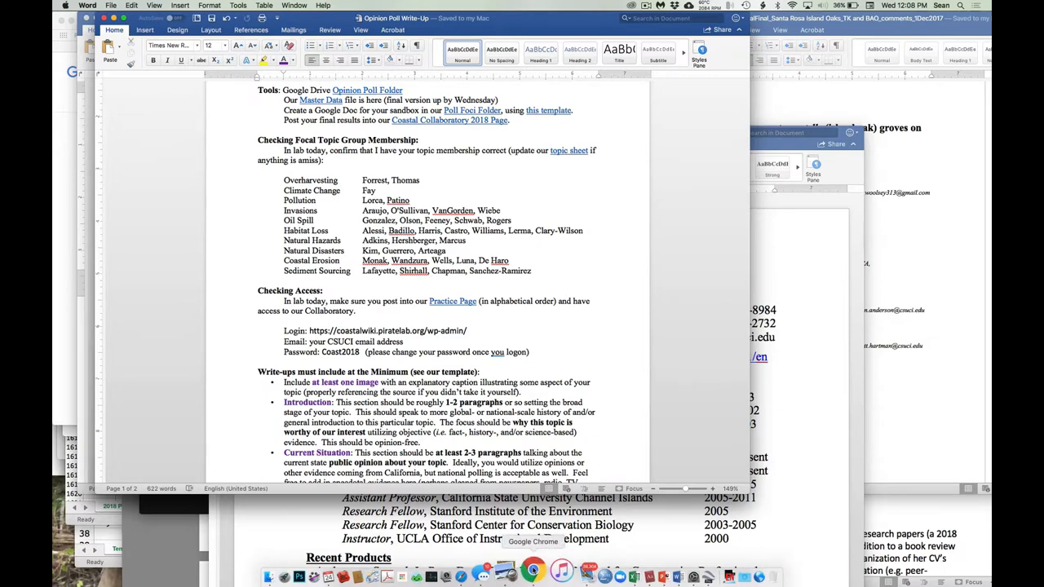
pyautogui.click(532, 576)
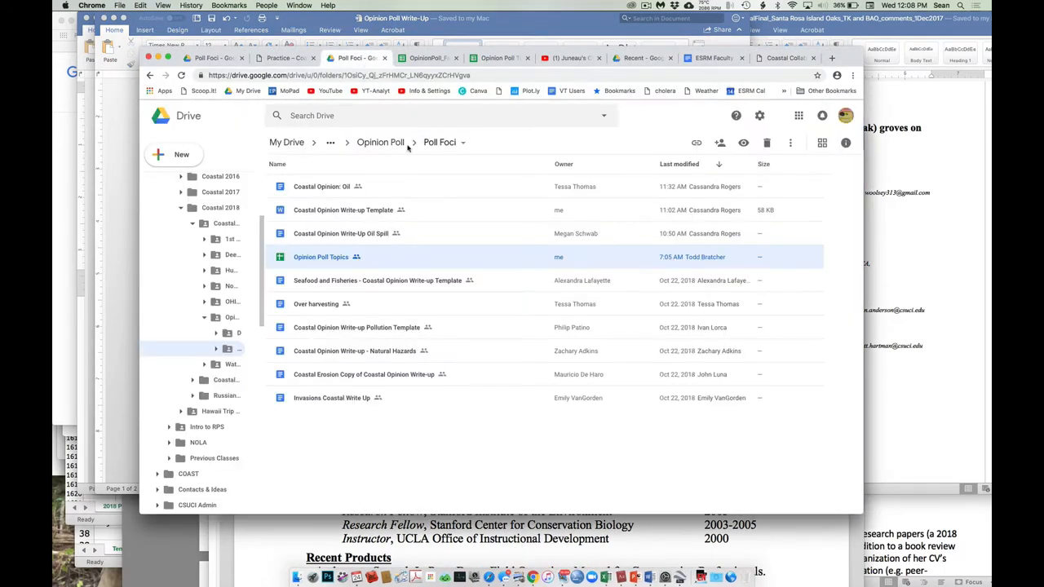
pyautogui.moveTo(439, 142)
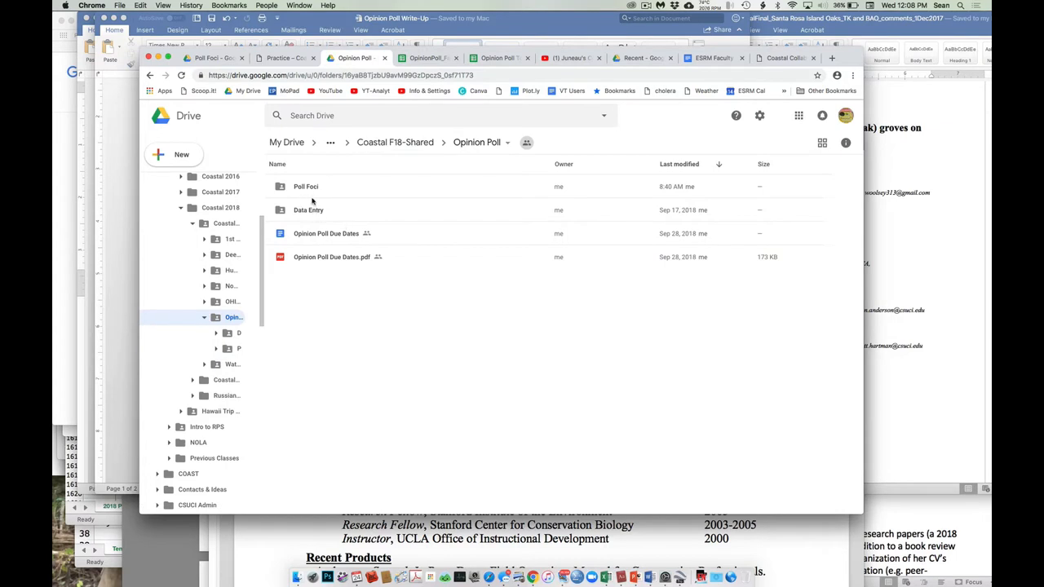
pyautogui.doubleClick(306, 186)
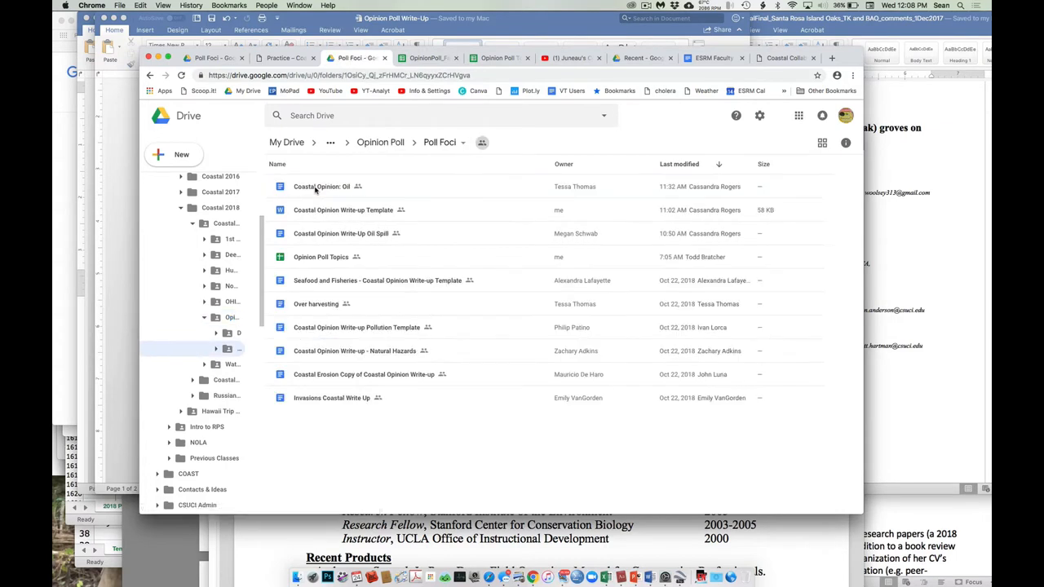
pyautogui.click(320, 257)
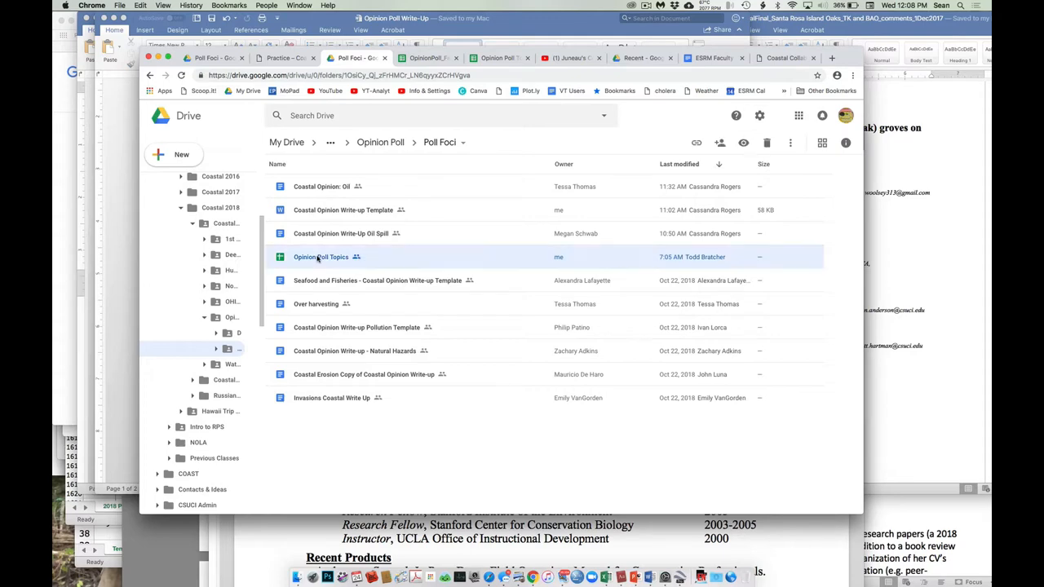
pyautogui.doubleClick(321, 256)
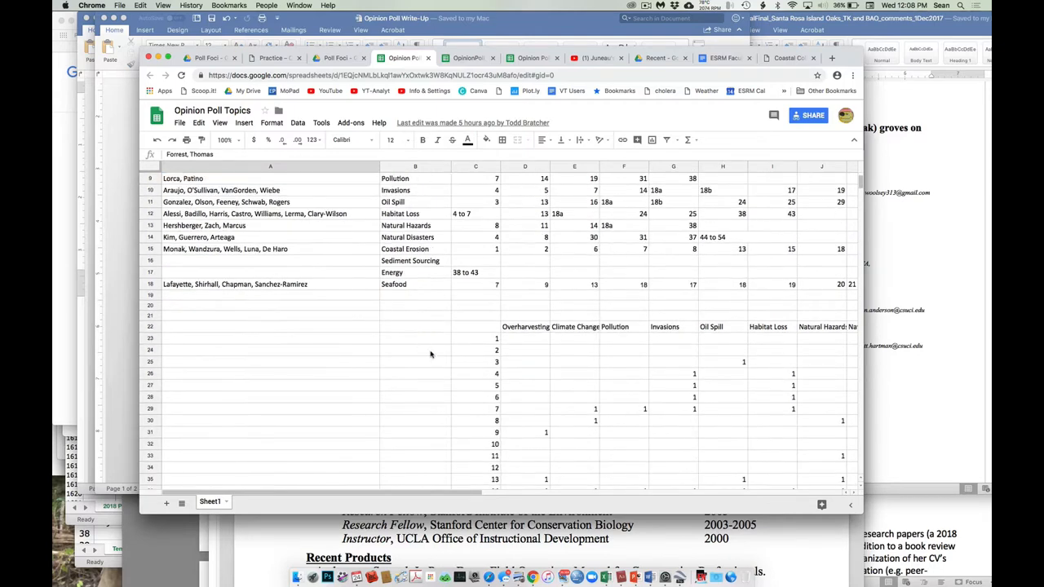
pyautogui.moveTo(465, 344)
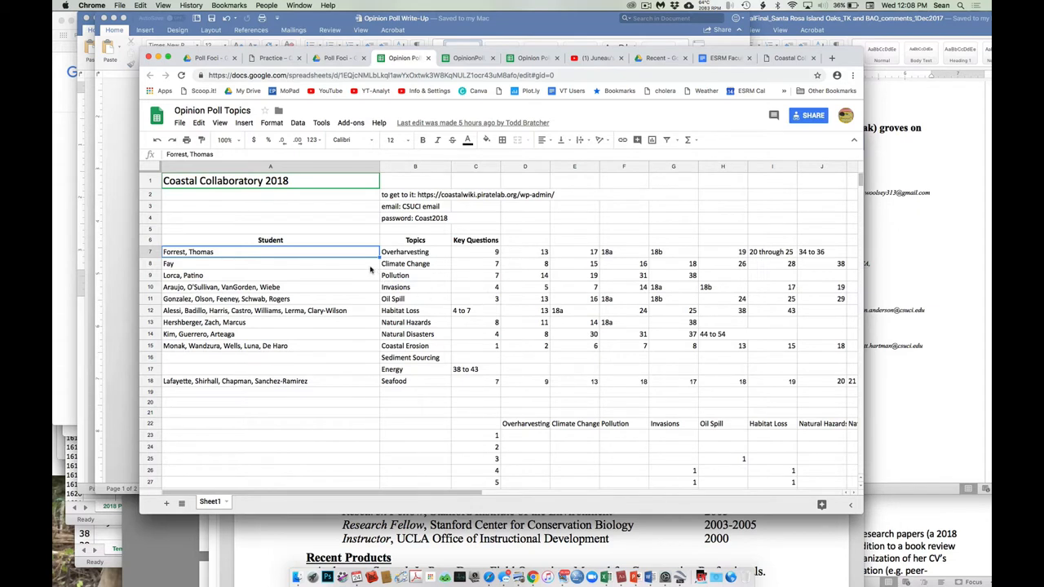
pyautogui.click(404, 252)
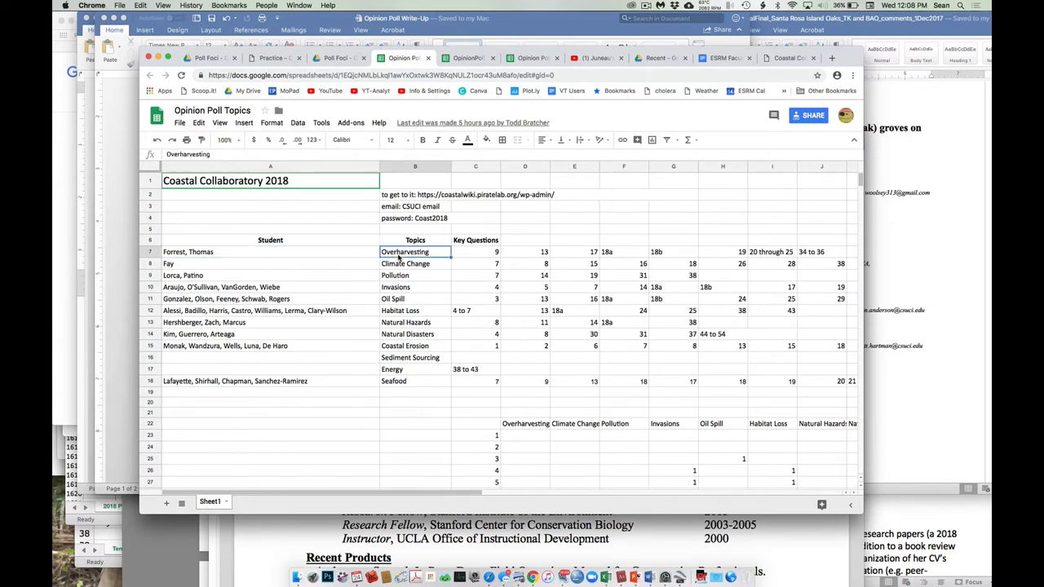
pyautogui.click(476, 251)
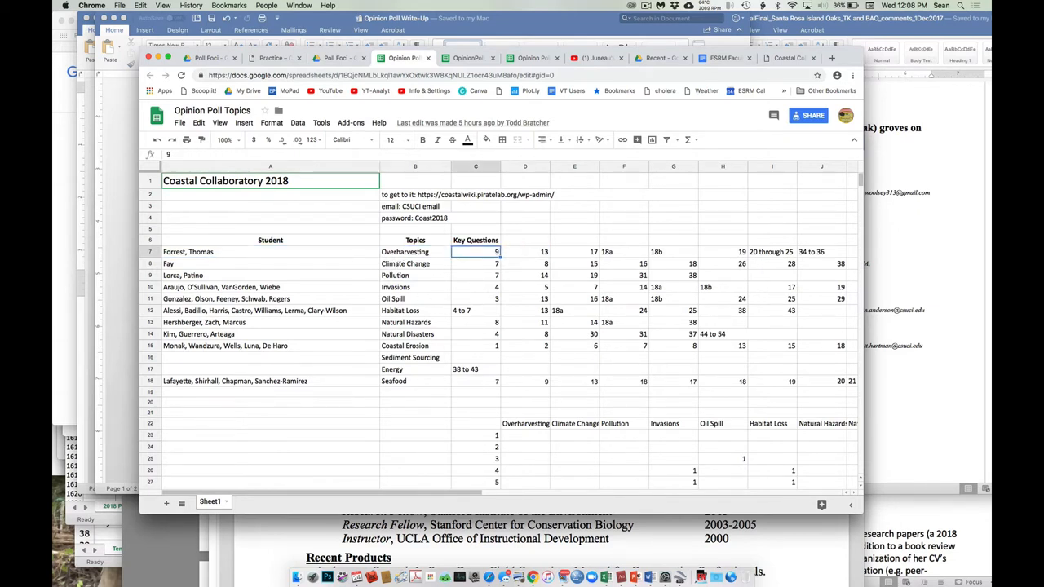
pyautogui.click(574, 251)
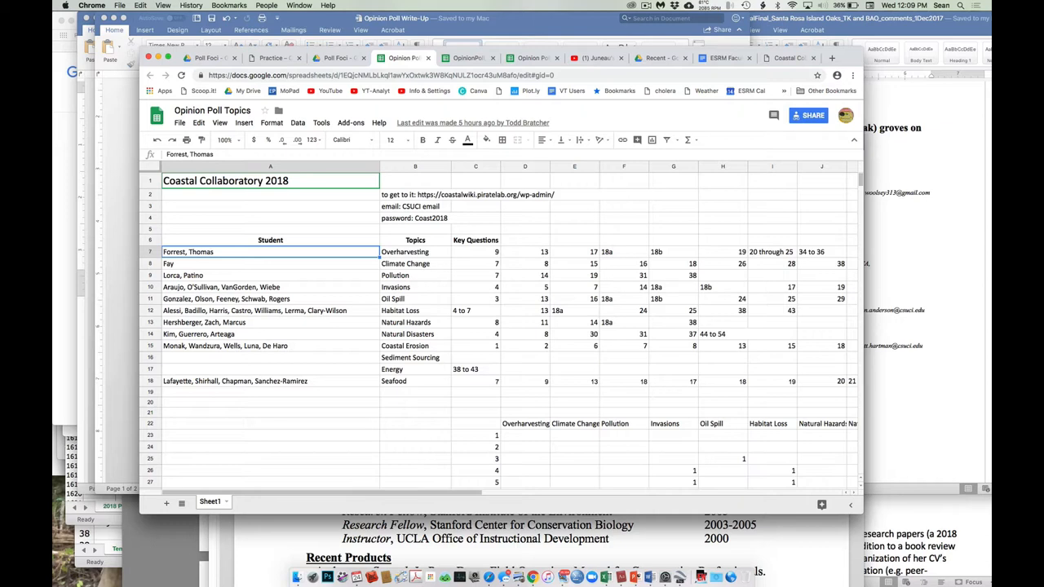
pyautogui.moveTo(364, 99)
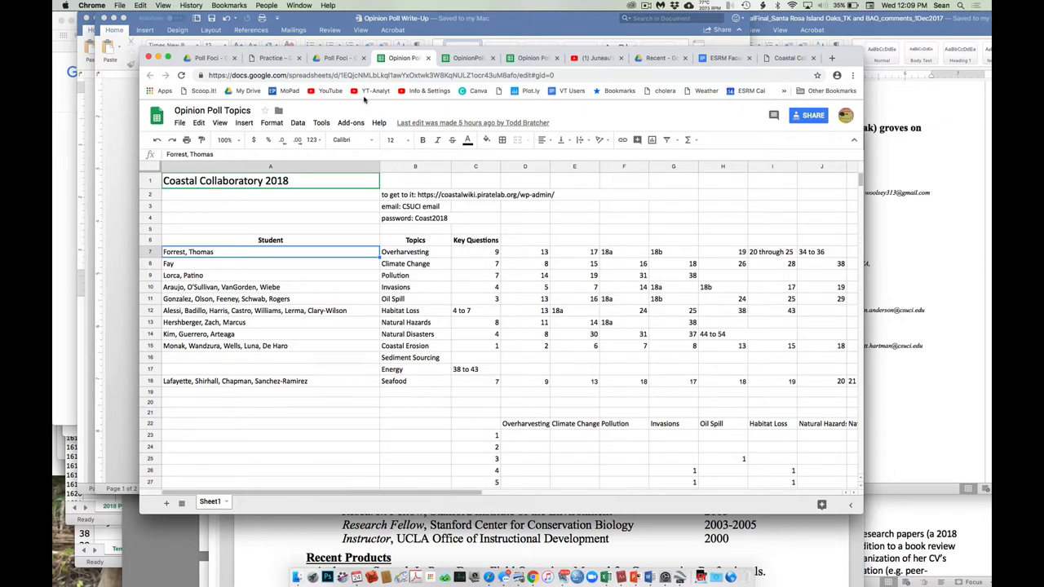
pyautogui.click(336, 58)
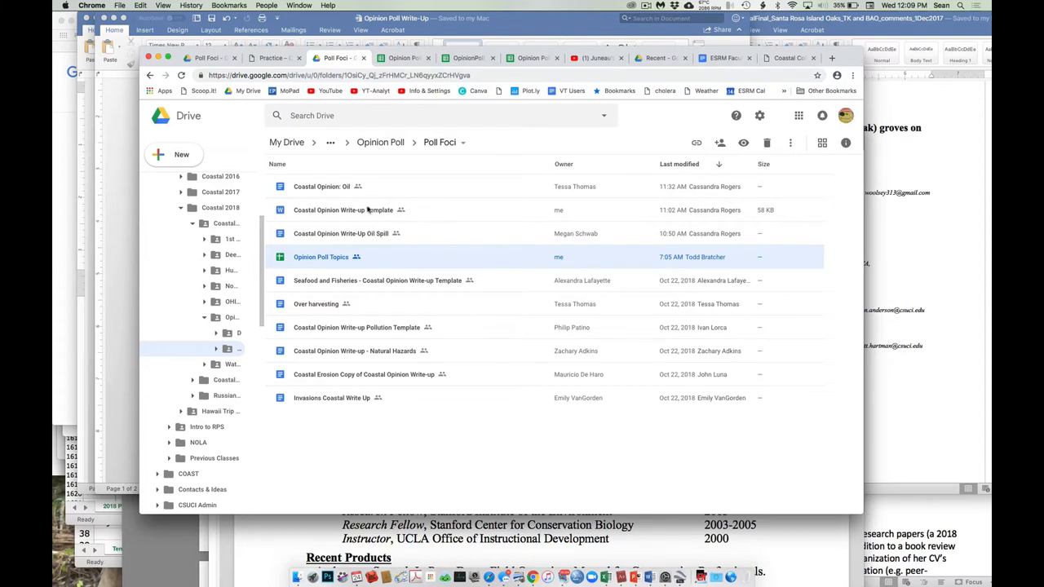
pyautogui.click(343, 209)
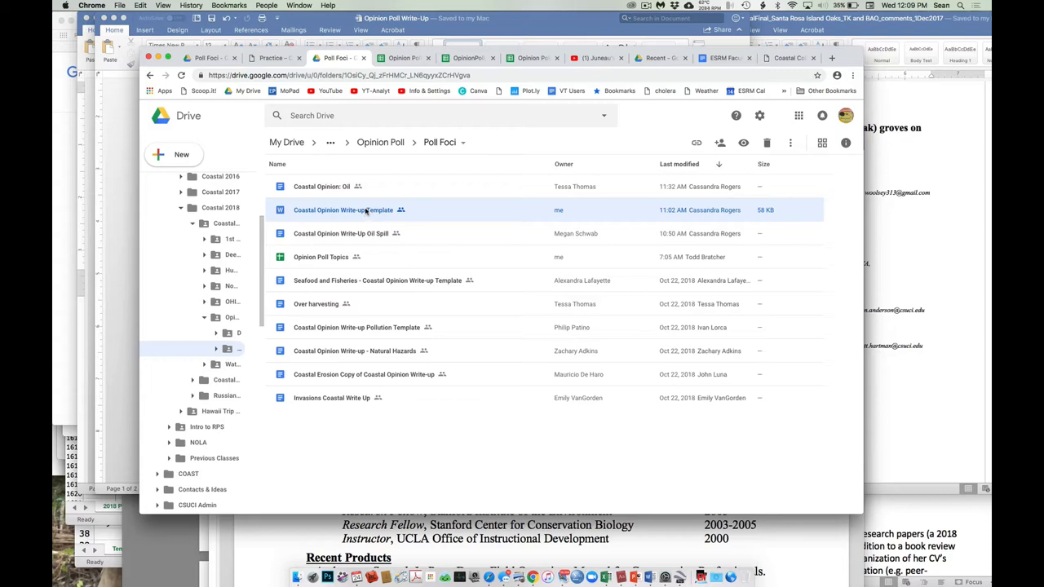
# - Preview the Coastal Opinion Write-up Template, reading its Oil title page and Introduction guidance
pyautogui.doubleClick(343, 210)
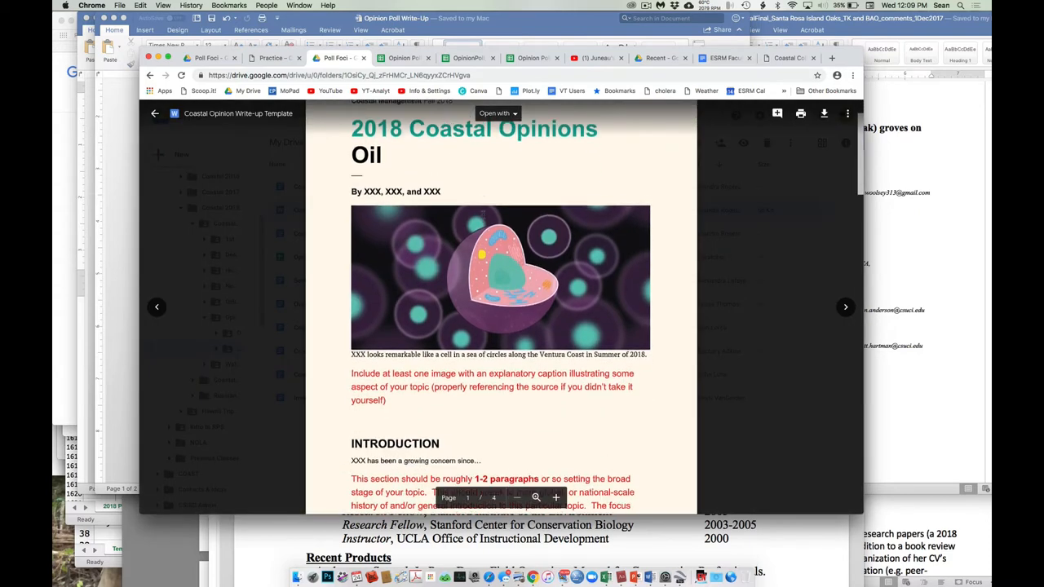
pyautogui.scroll(-3)
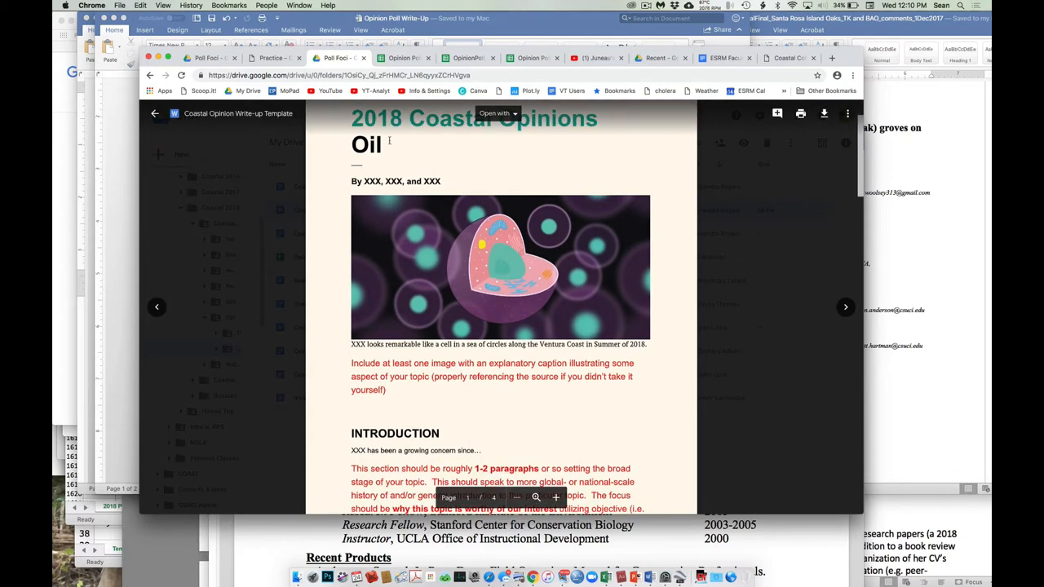
pyautogui.scroll(-3)
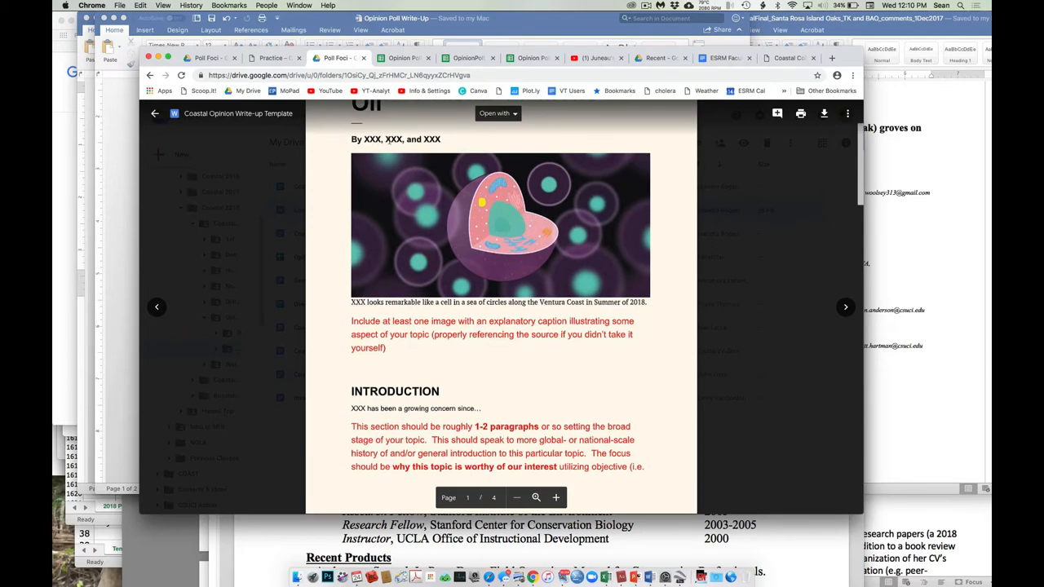
pyautogui.scroll(-3)
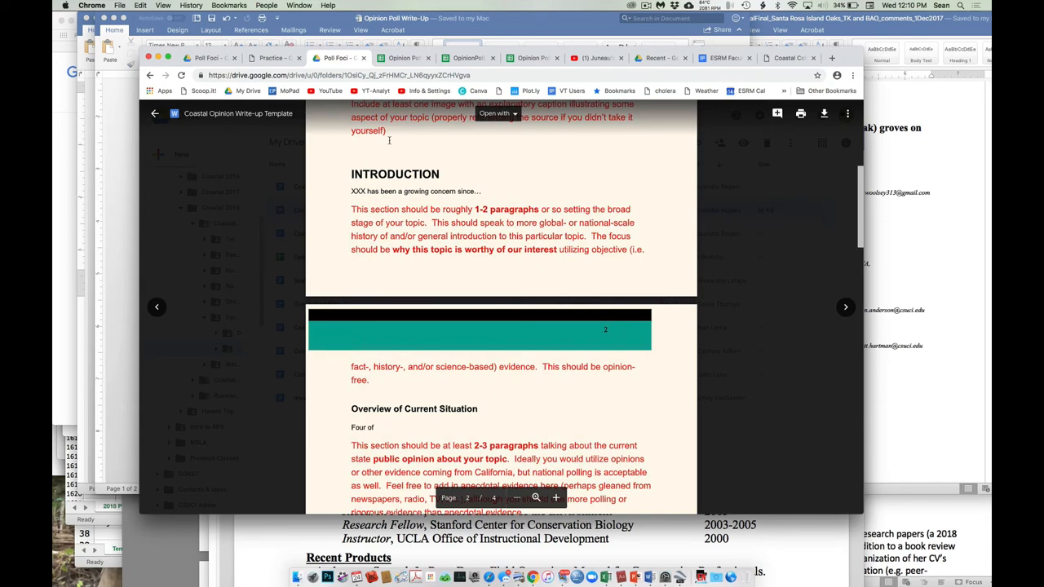
pyautogui.scroll(-3)
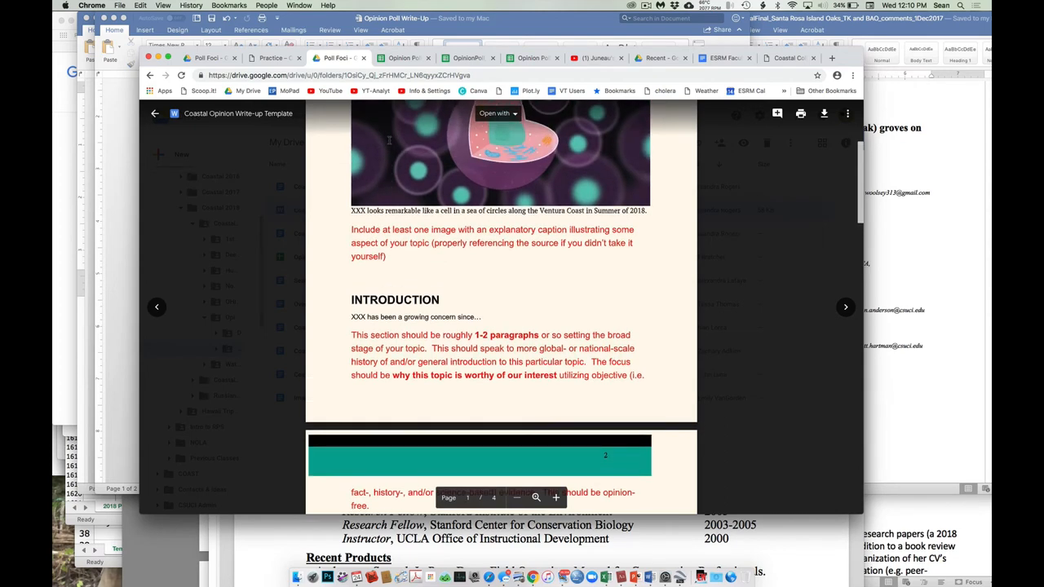
pyautogui.scroll(-3)
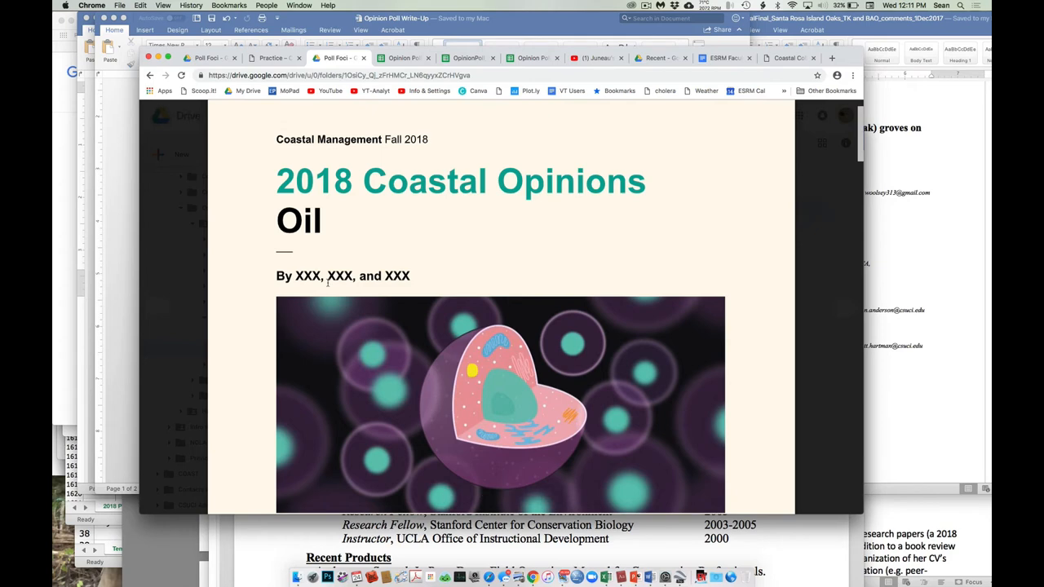
# - Read the template from Overview of Current Situation through Relevant Survey Questions to RESULTS
pyautogui.scroll(-3)
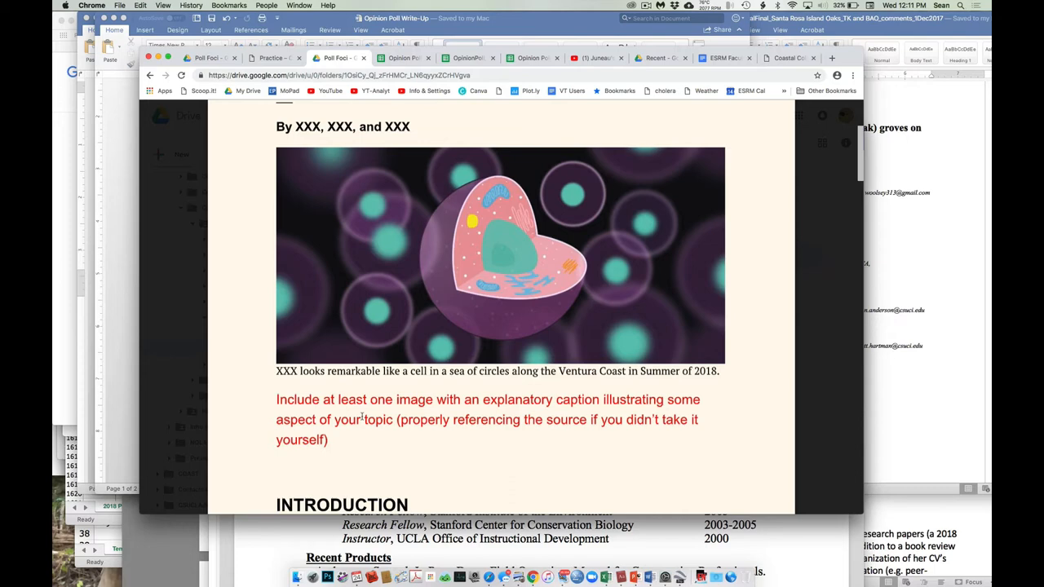
pyautogui.scroll(-3)
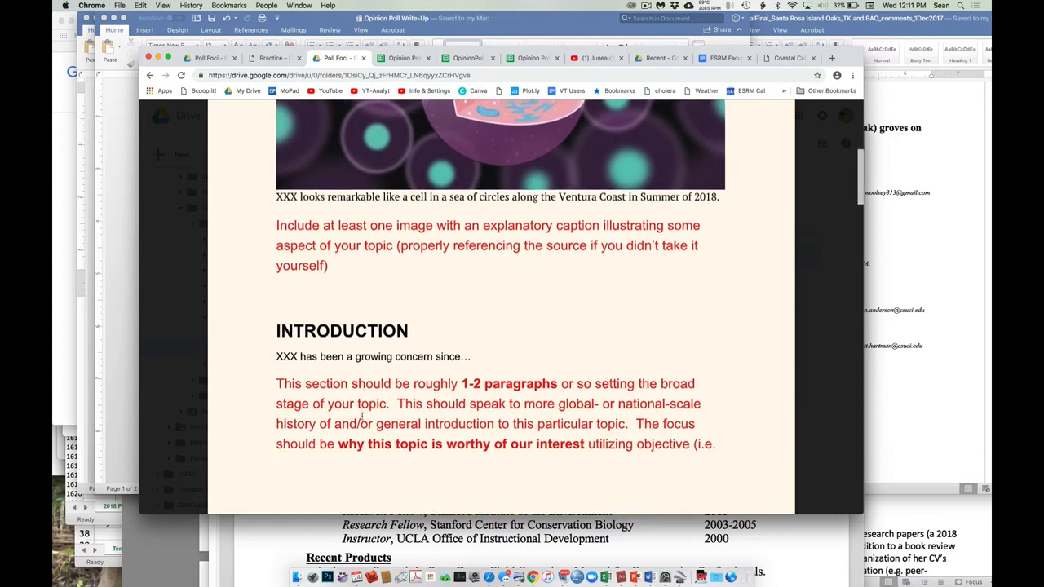
pyautogui.scroll(-3)
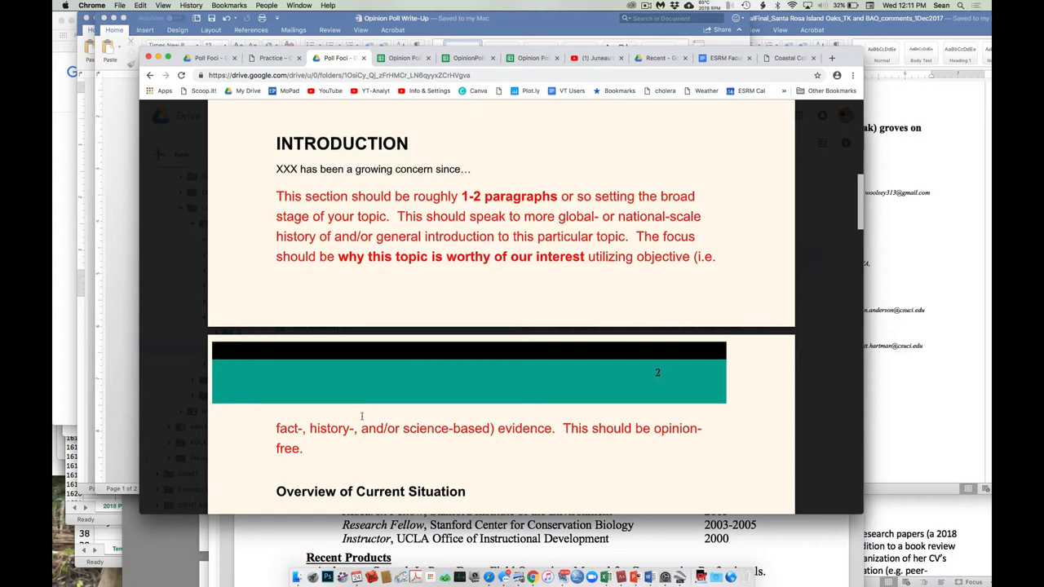
pyautogui.scroll(-3)
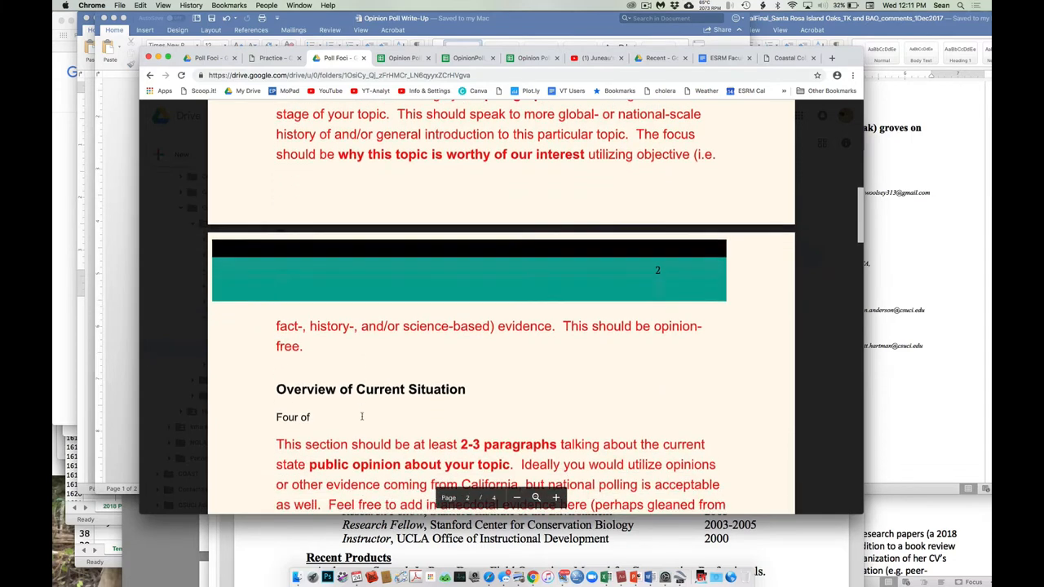
pyautogui.scroll(-3)
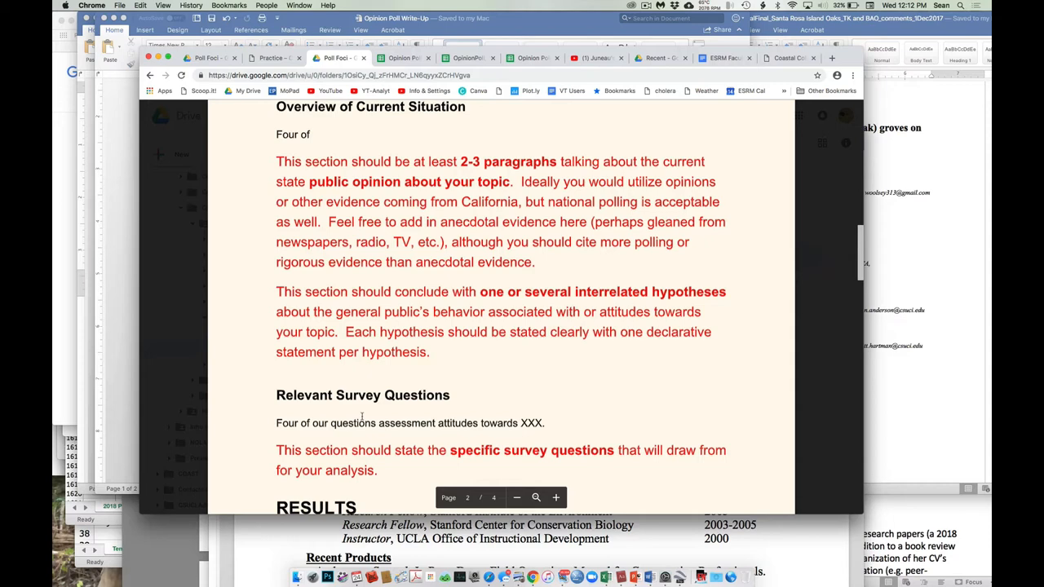
pyautogui.scroll(-3)
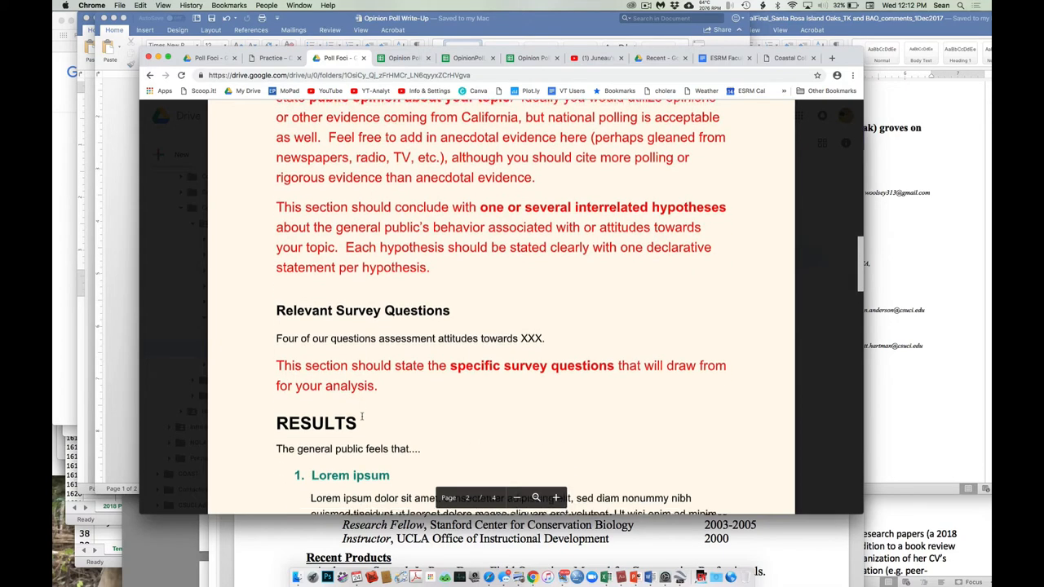
pyautogui.scroll(-3)
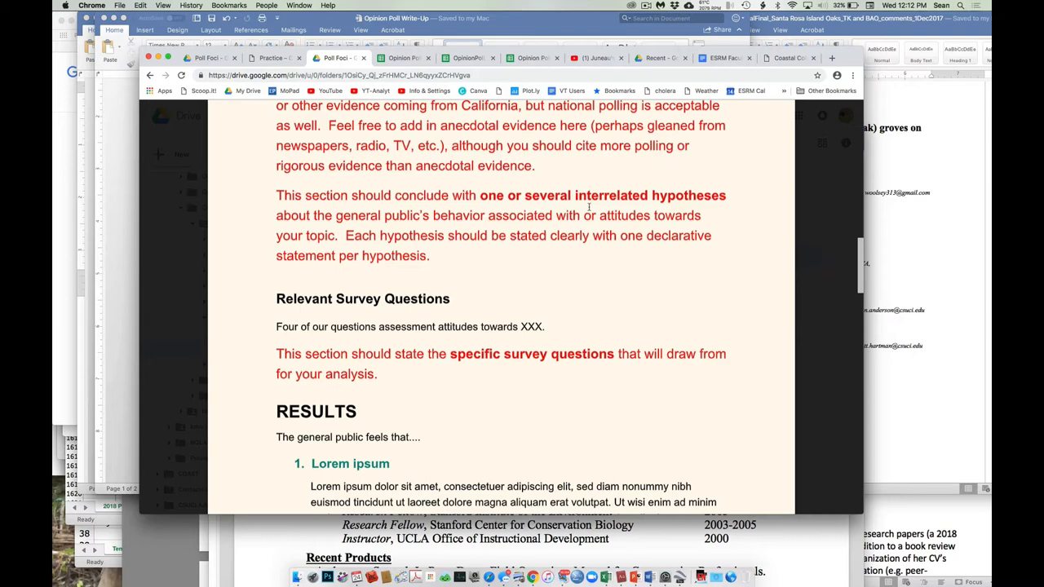
# - Continue through RESULTS onto page 3, past the Lorem ipsum and Dolor sit amet items
pyautogui.scroll(-3)
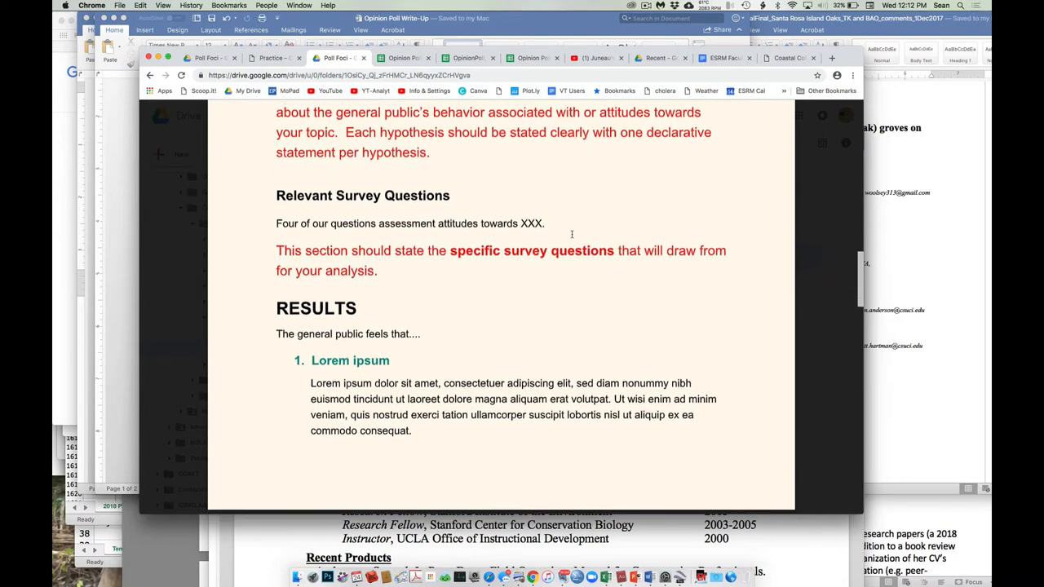
pyautogui.scroll(-3)
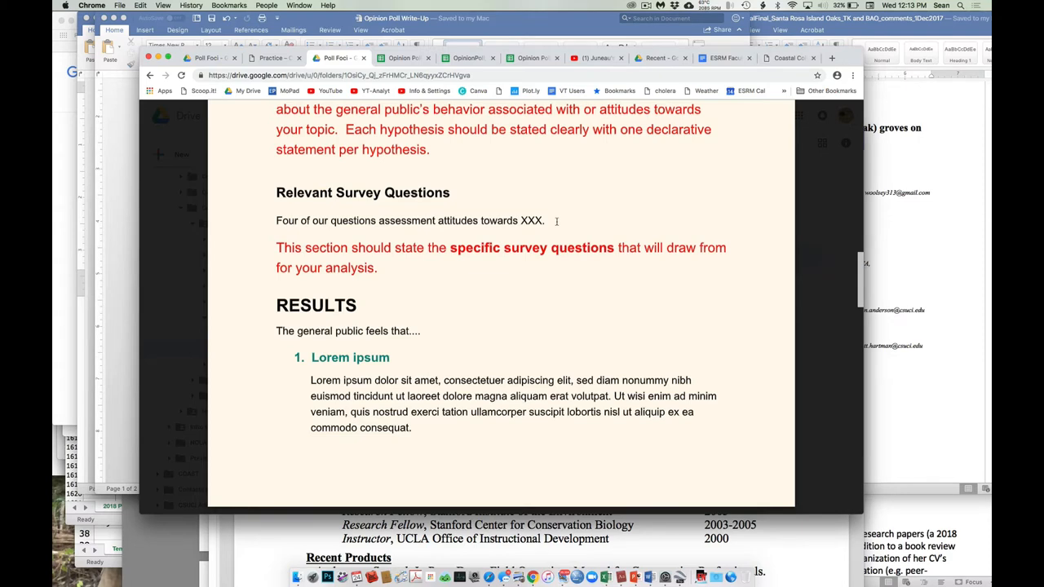
pyautogui.scroll(-3)
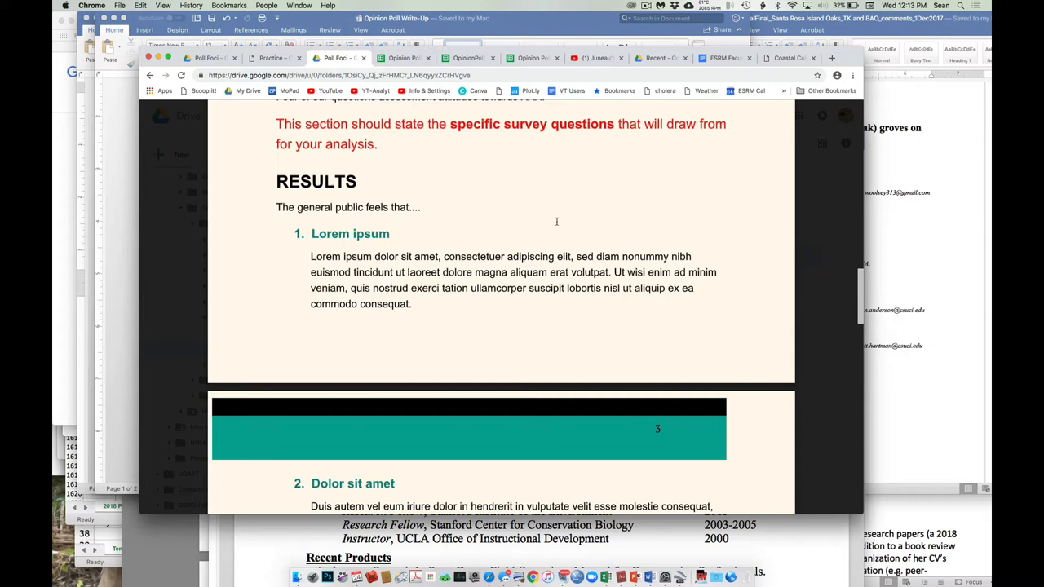
# - Read past the results guidance down to the INTERPRETATION section
pyautogui.scroll(-3)
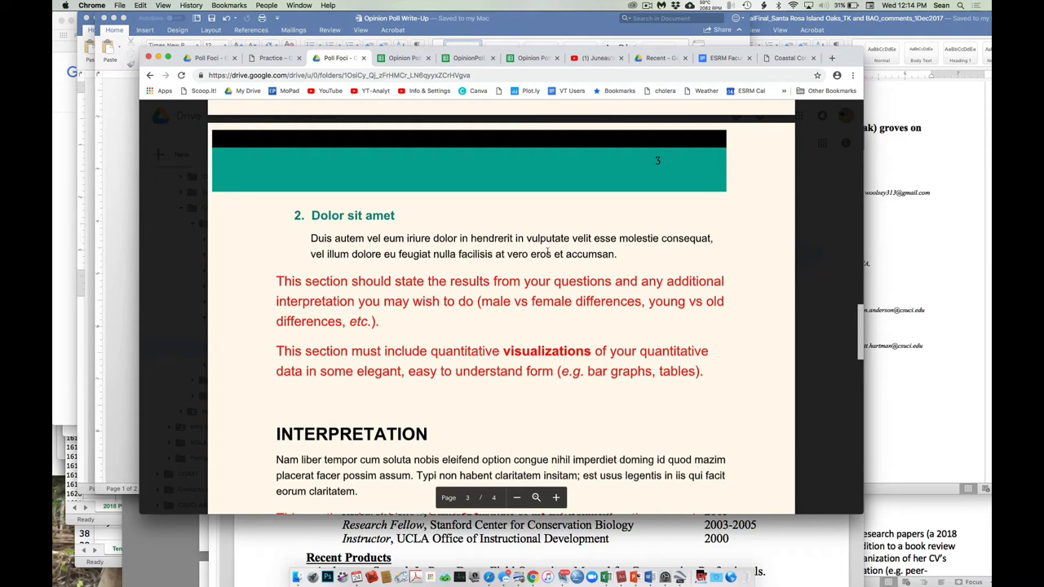
pyautogui.scroll(-3)
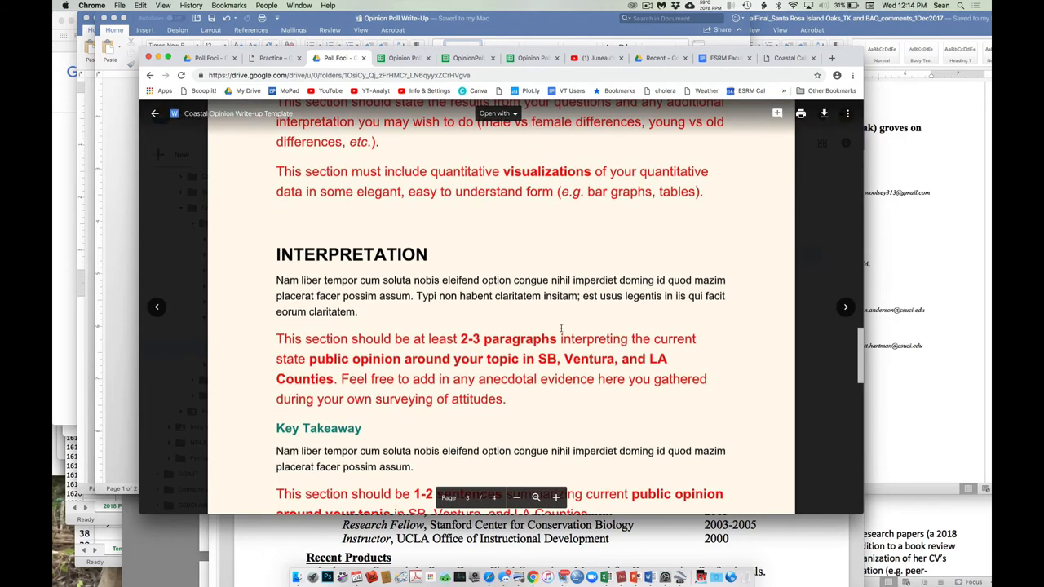
# - Reach the end of the template, past Key Takeaway to the REFERENCES example citation
pyautogui.scroll(-3)
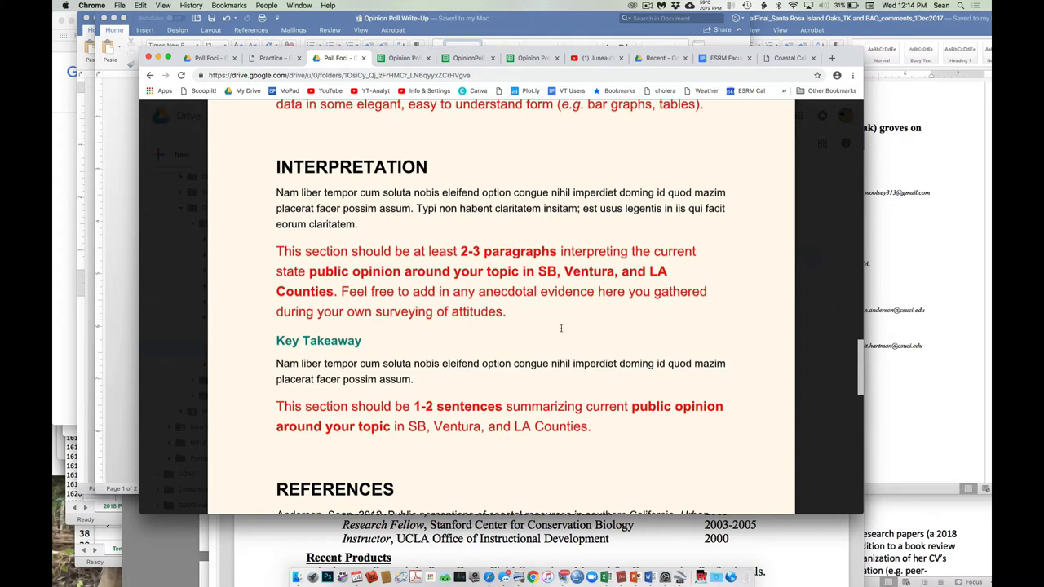
pyautogui.scroll(-3)
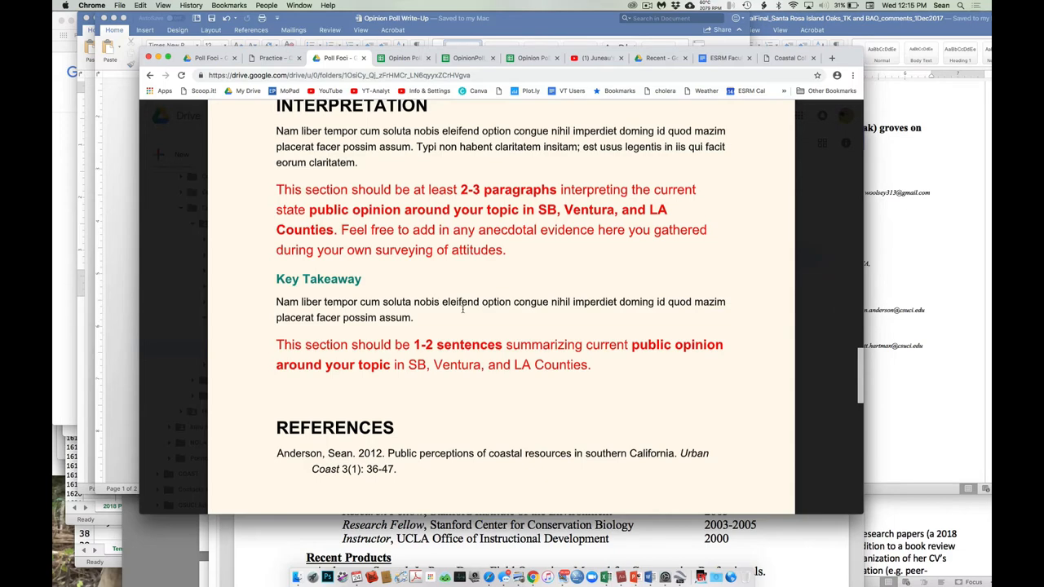
# - Return to the Coastal Collaboratory 2018 site and open its Opinion Poll menu
pyautogui.scroll(-3)
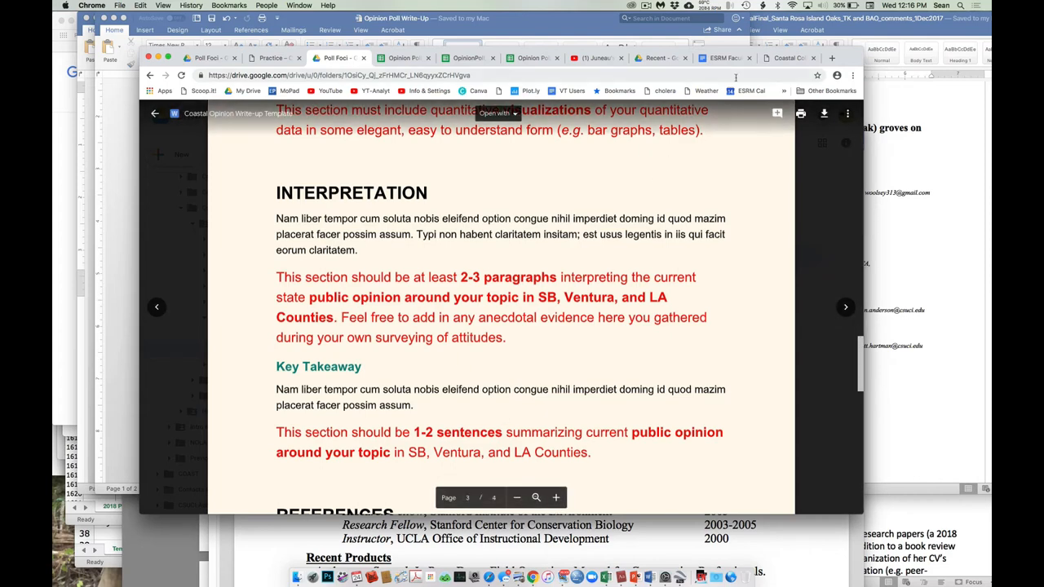
pyautogui.click(786, 57)
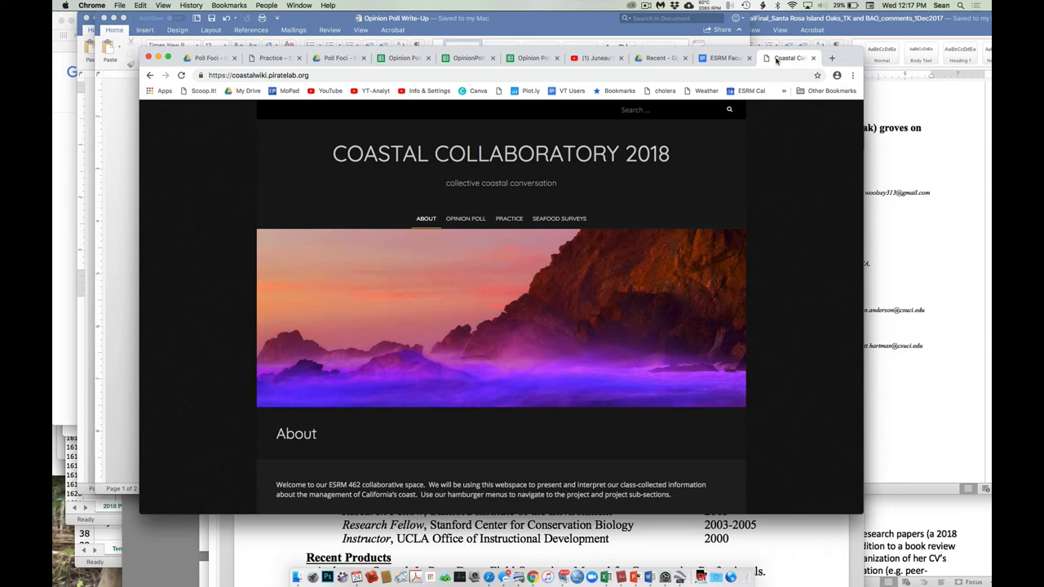
pyautogui.moveTo(479, 203)
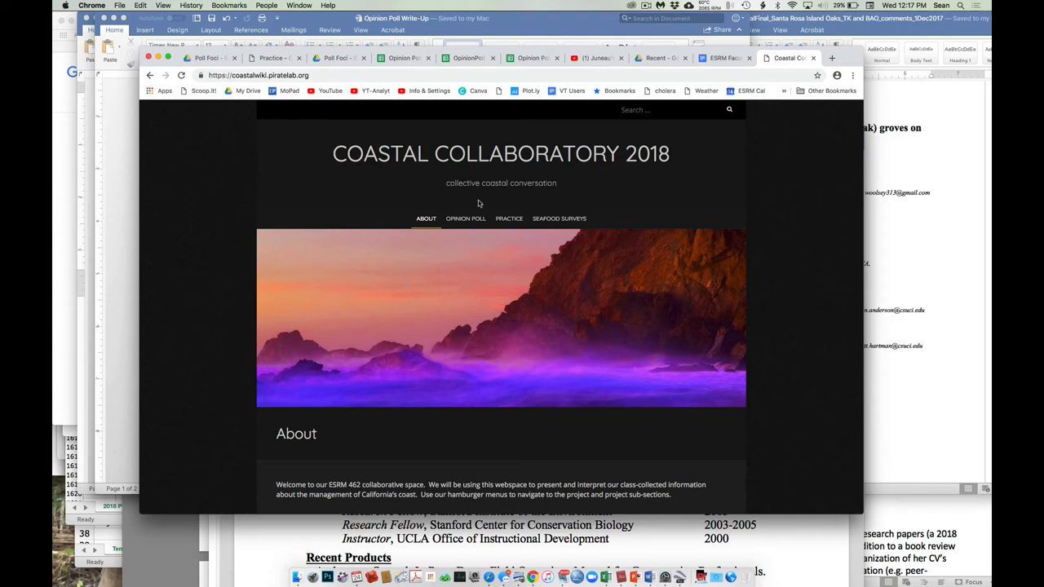
pyautogui.click(465, 219)
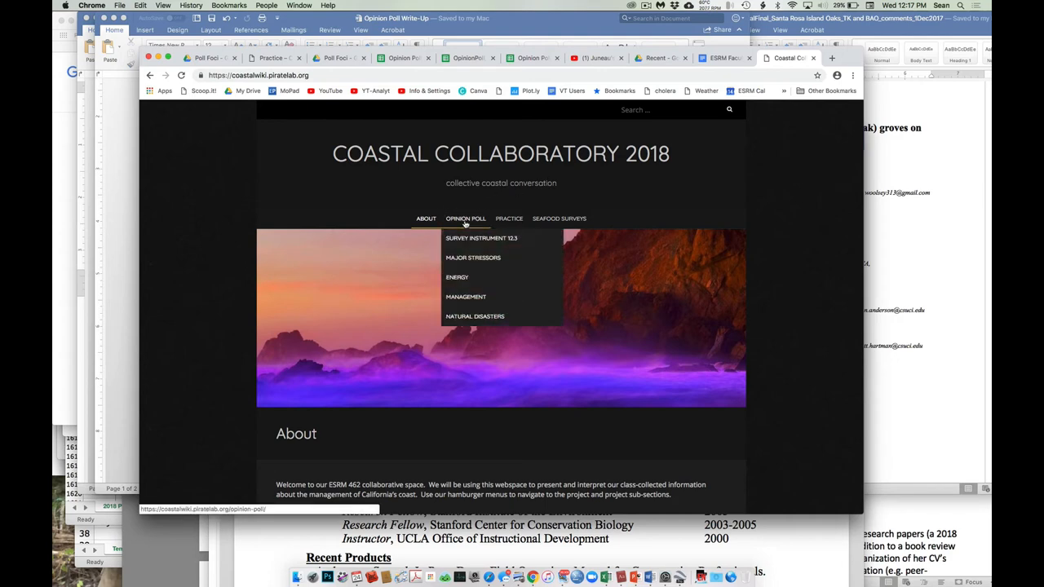
# - Open Survey Instrument 12.3 and bring Table 1. Poll Summary Stats into view
pyautogui.click(481, 237)
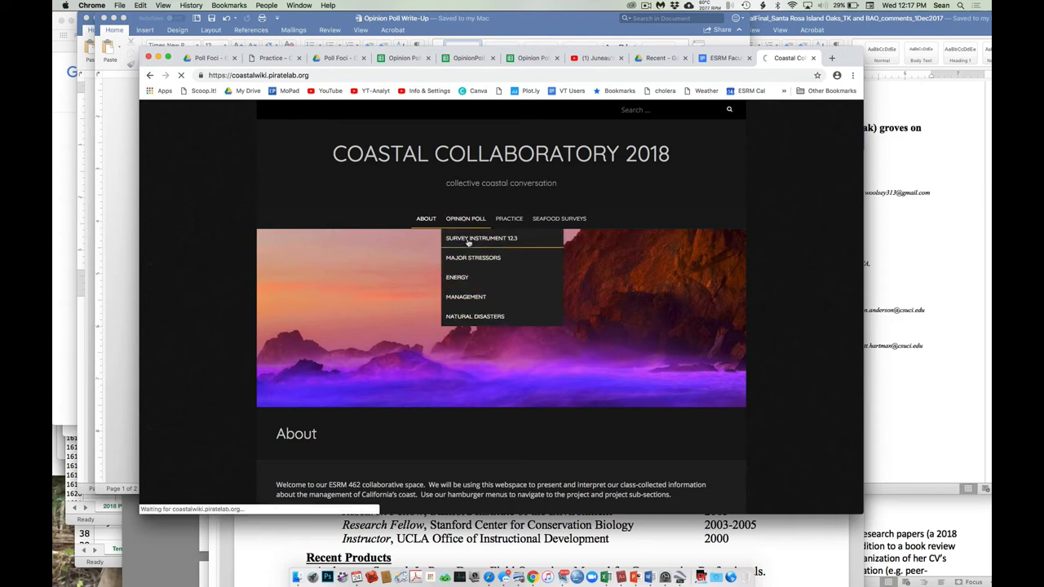
pyautogui.click(481, 238)
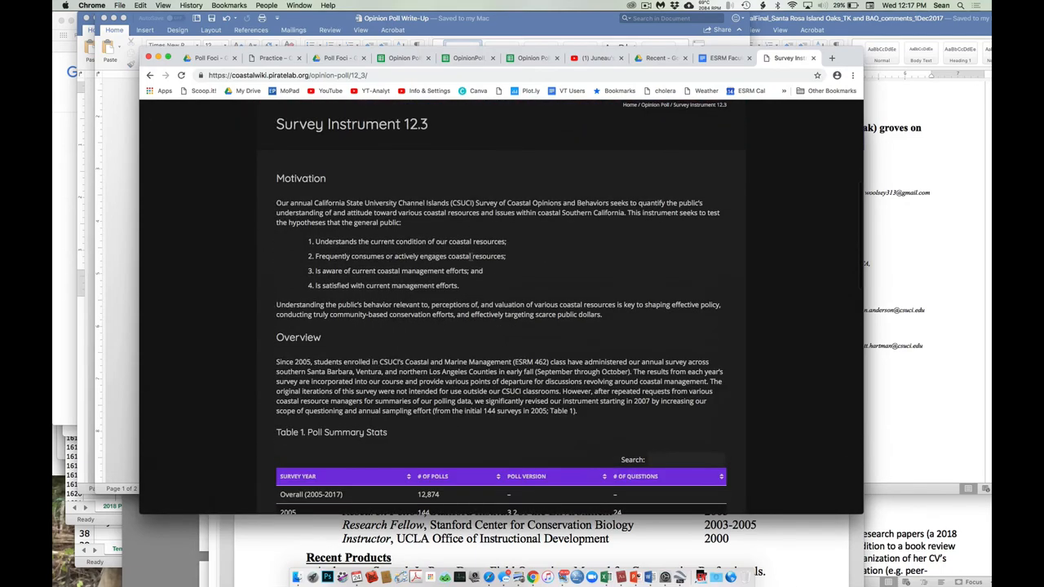
pyautogui.scroll(-3)
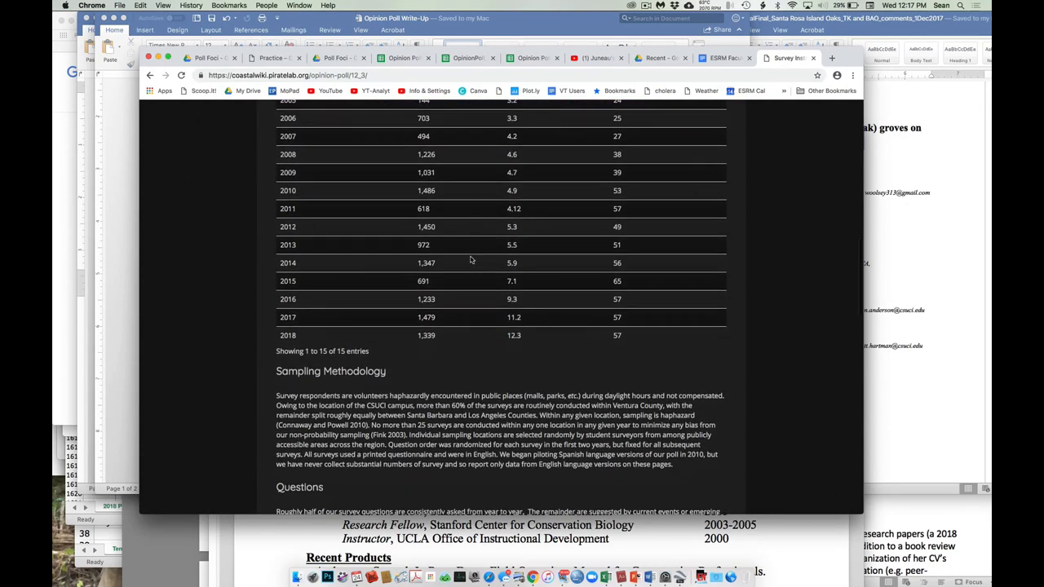
pyautogui.scroll(-3)
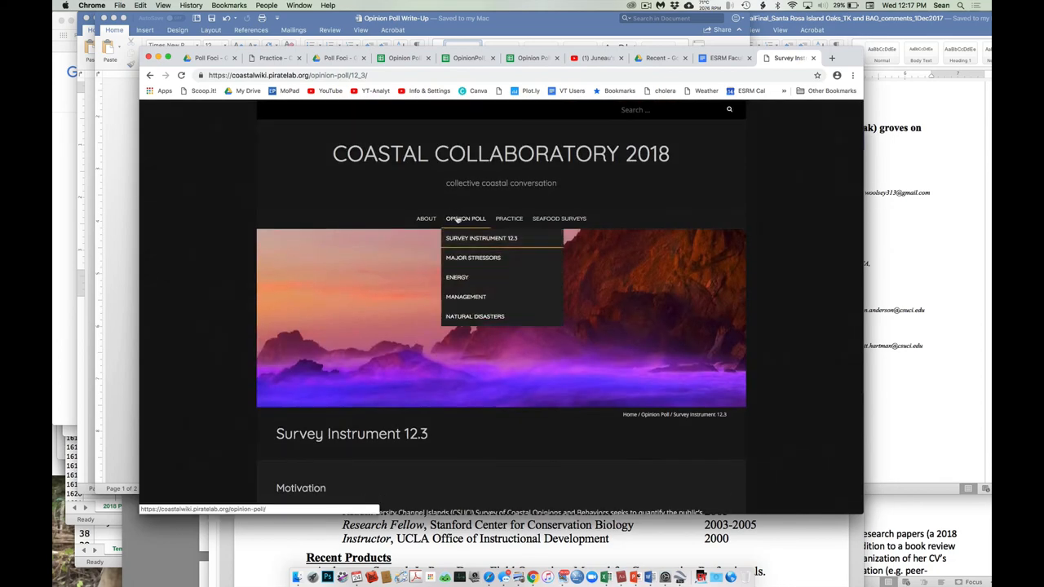
pyautogui.moveTo(473, 257)
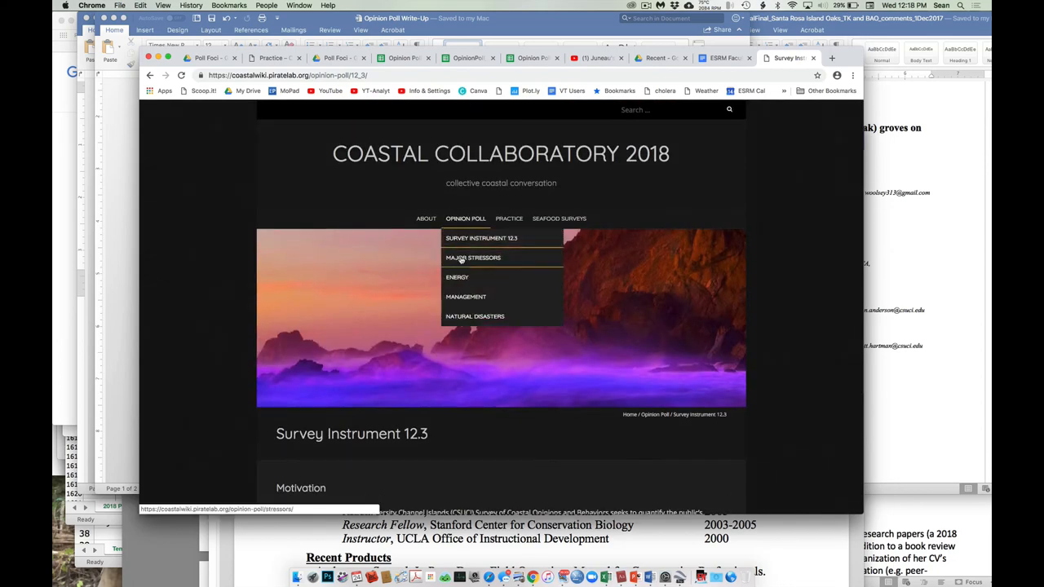
pyautogui.moveTo(473, 257)
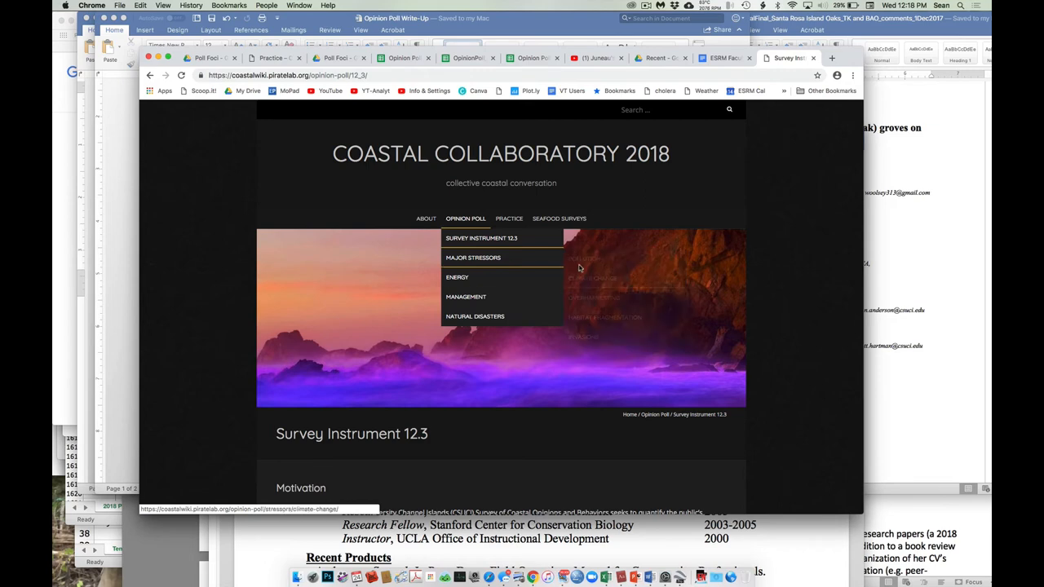
pyautogui.moveTo(472, 258)
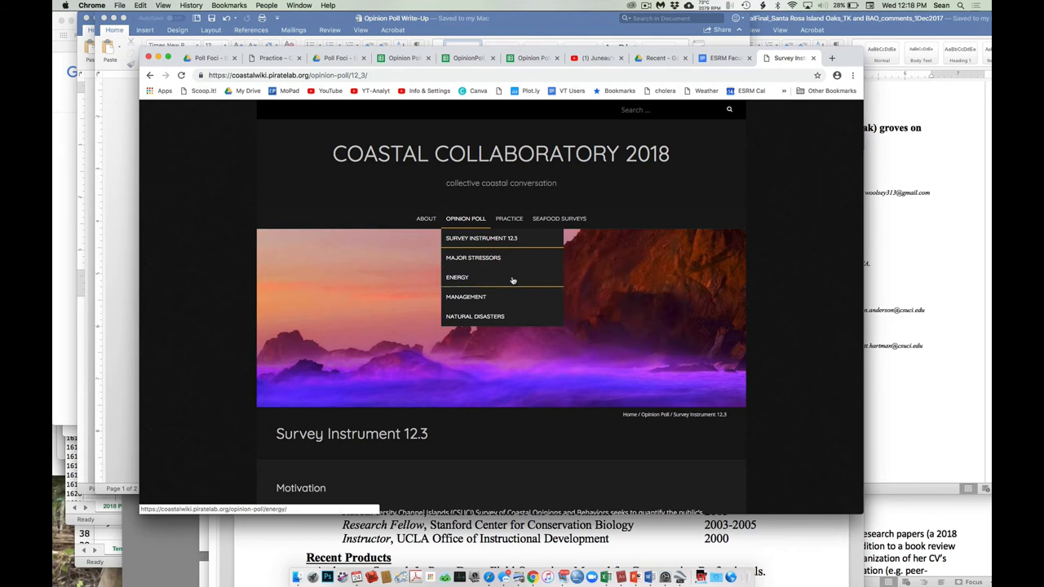
pyautogui.moveTo(466, 296)
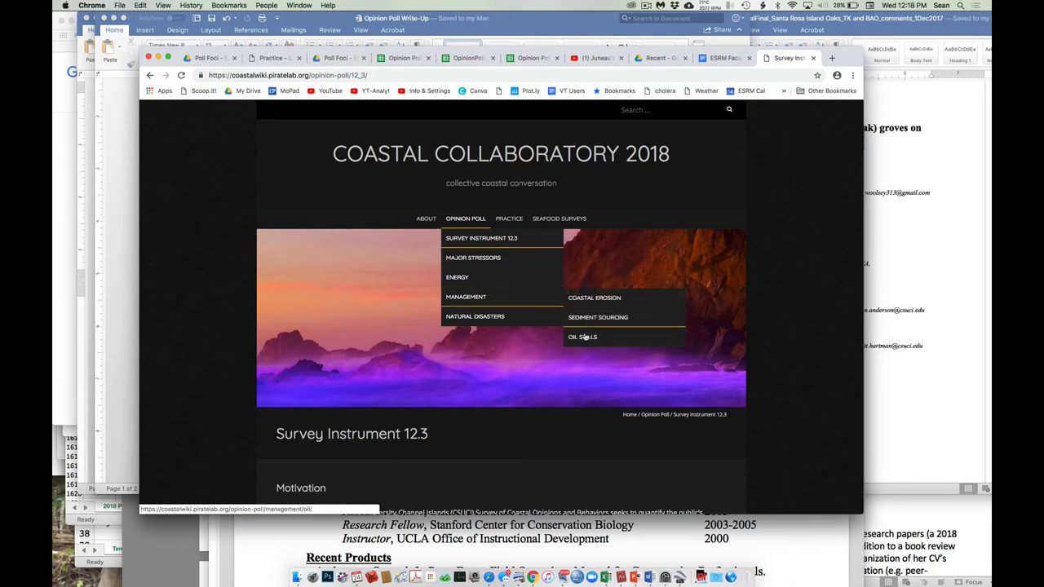
pyautogui.moveTo(475, 317)
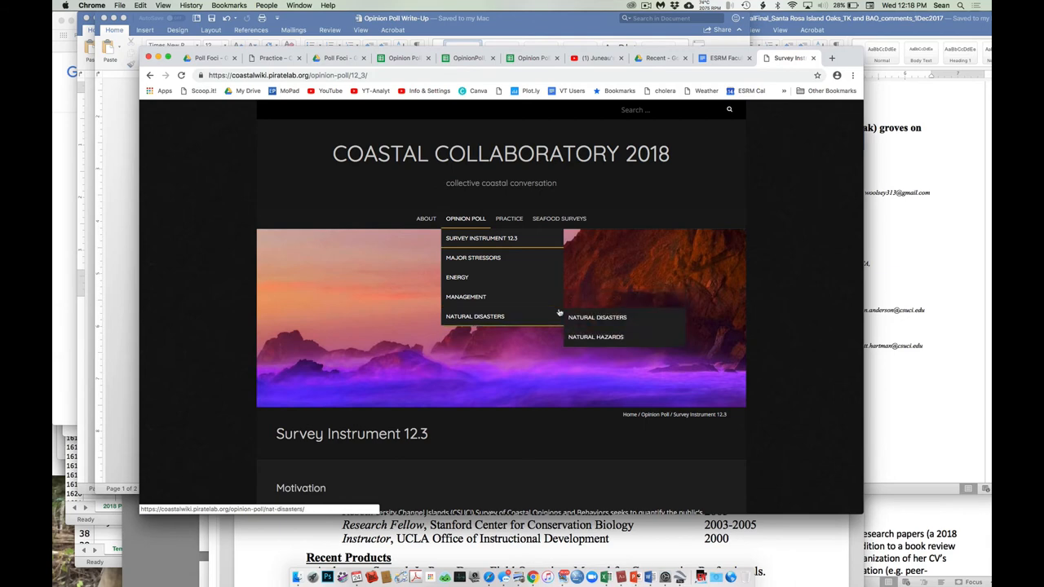
pyautogui.moveTo(558, 312)
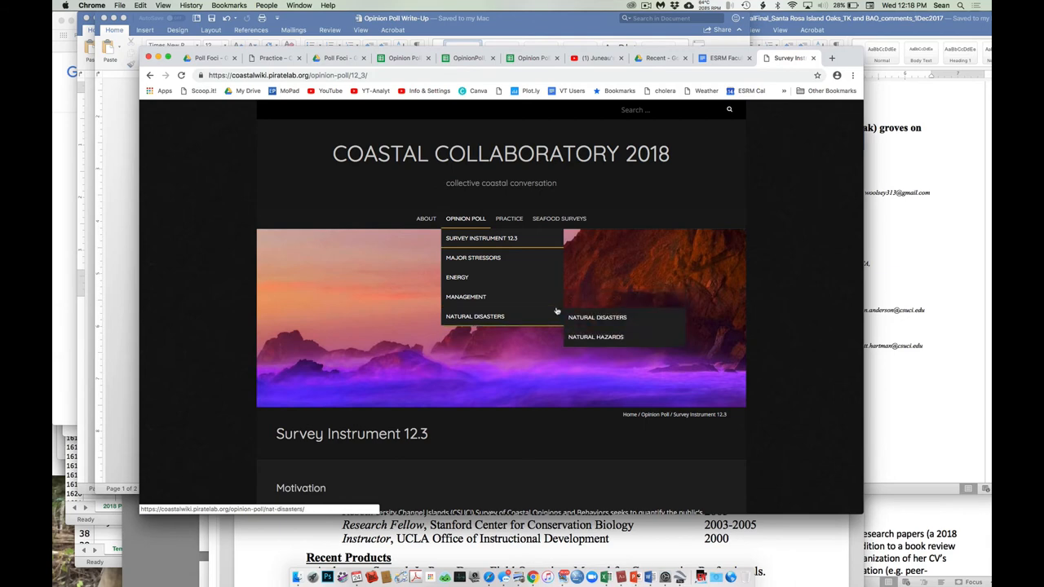
pyautogui.moveTo(583, 319)
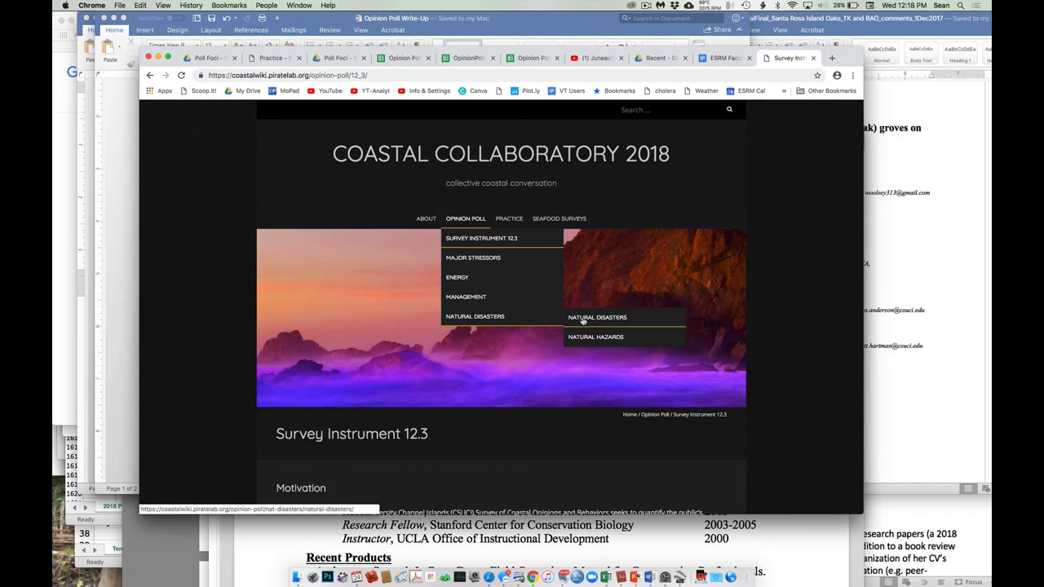
# - Open the Natural Disasters poll page and look over its placeholder write-up sections
pyautogui.click(597, 317)
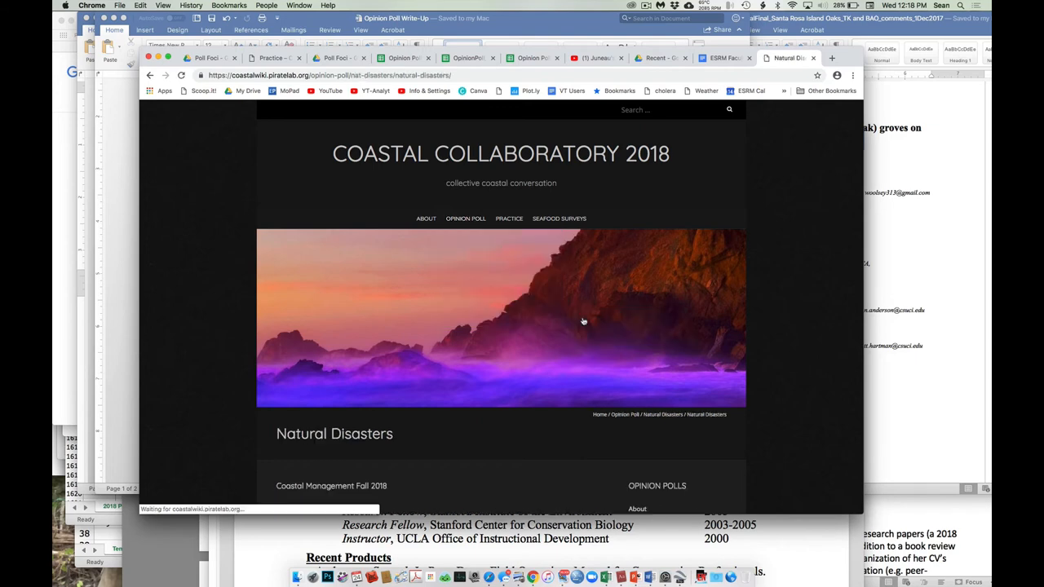
pyautogui.scroll(-3)
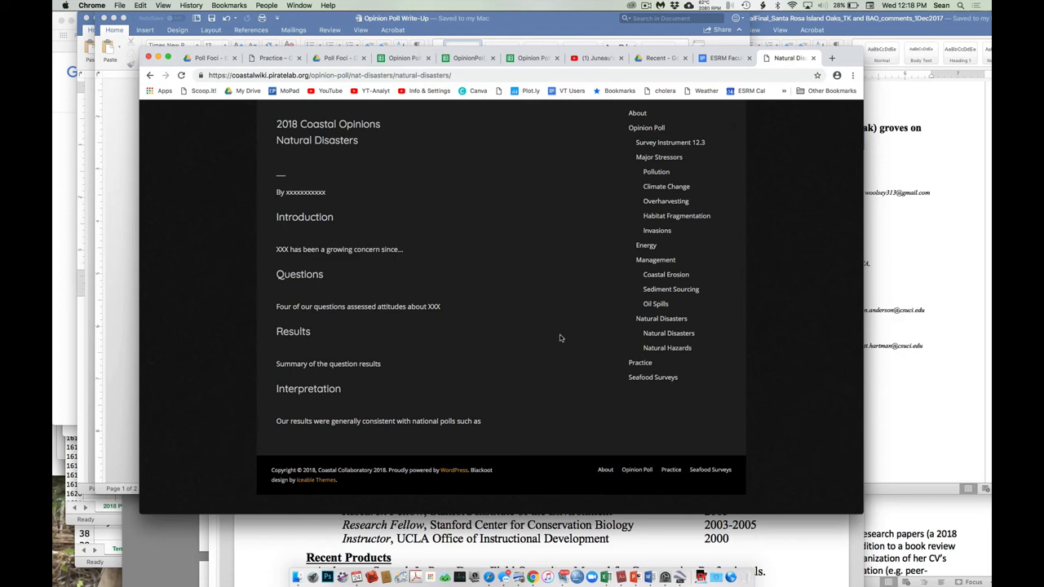
pyautogui.scroll(3)
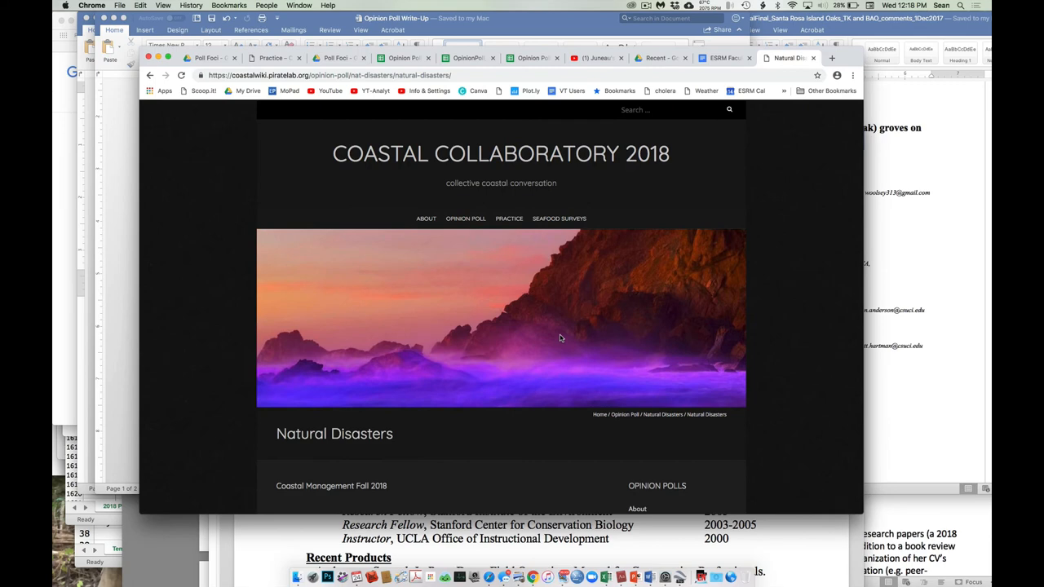
pyautogui.moveTo(525, 295)
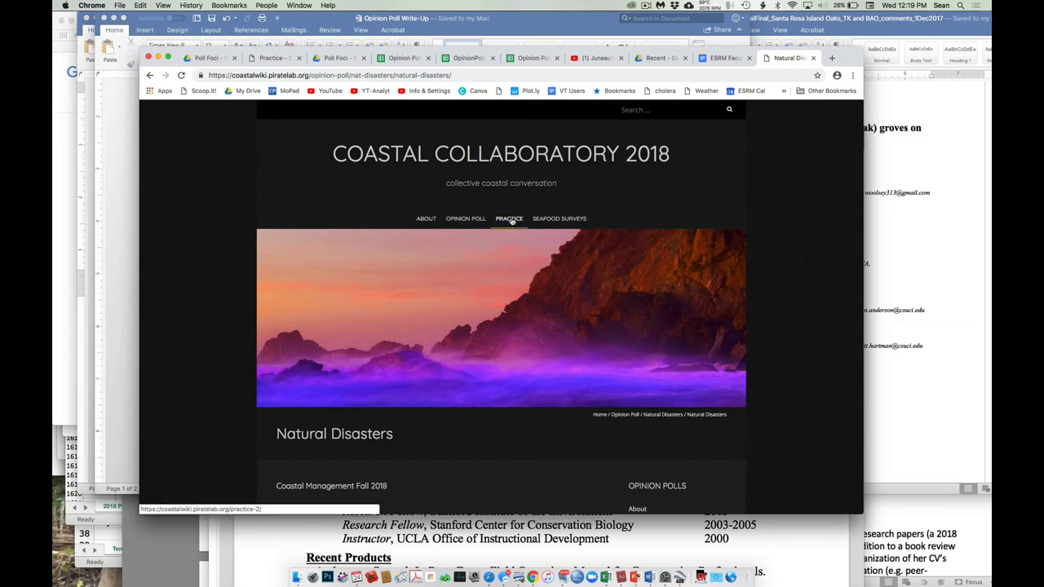
# - Open the Practice test page and review its posting instructions and example entries
pyautogui.click(509, 218)
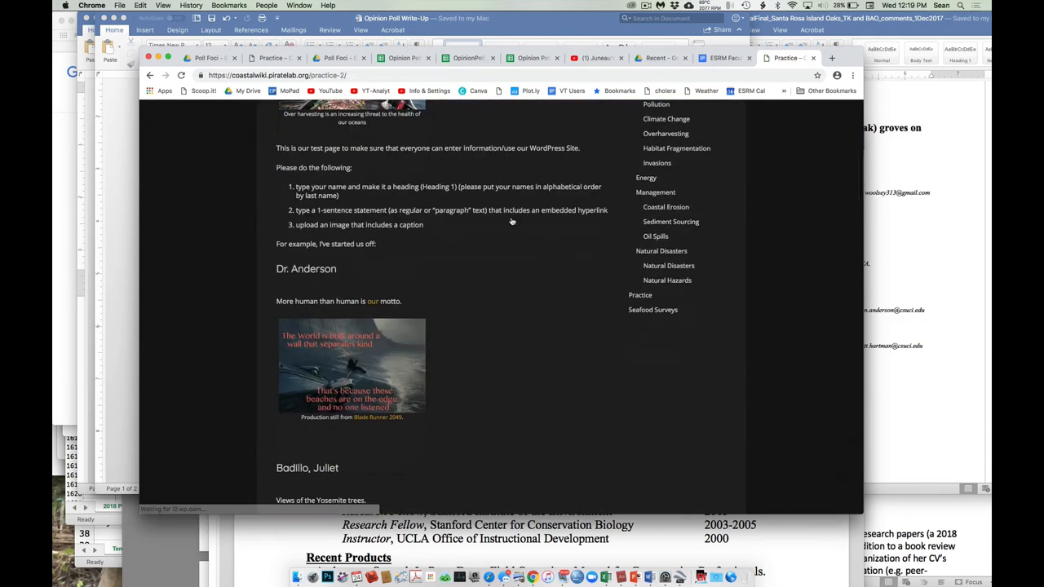
pyautogui.scroll(-3)
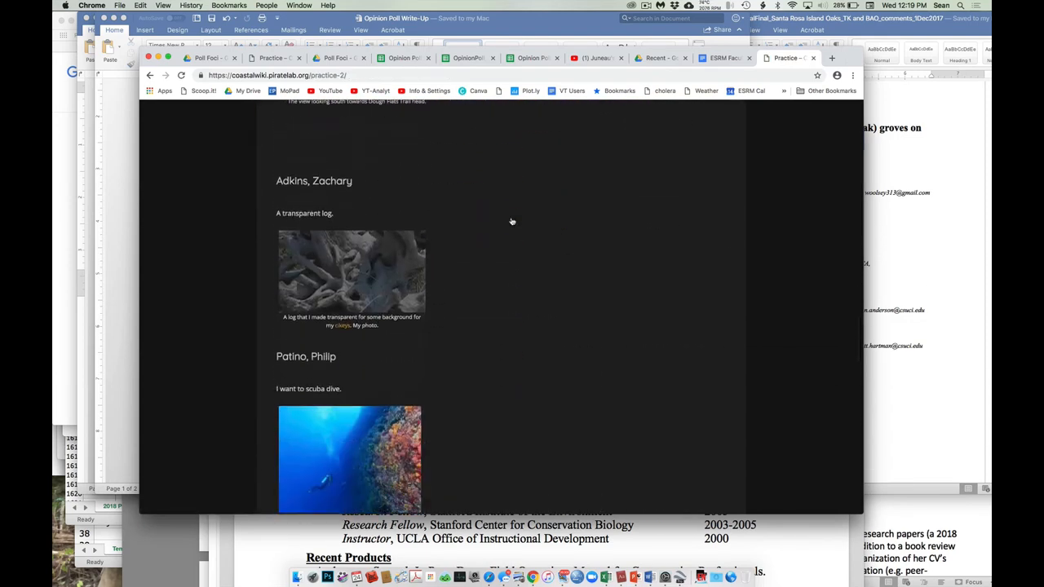
pyautogui.scroll(-3)
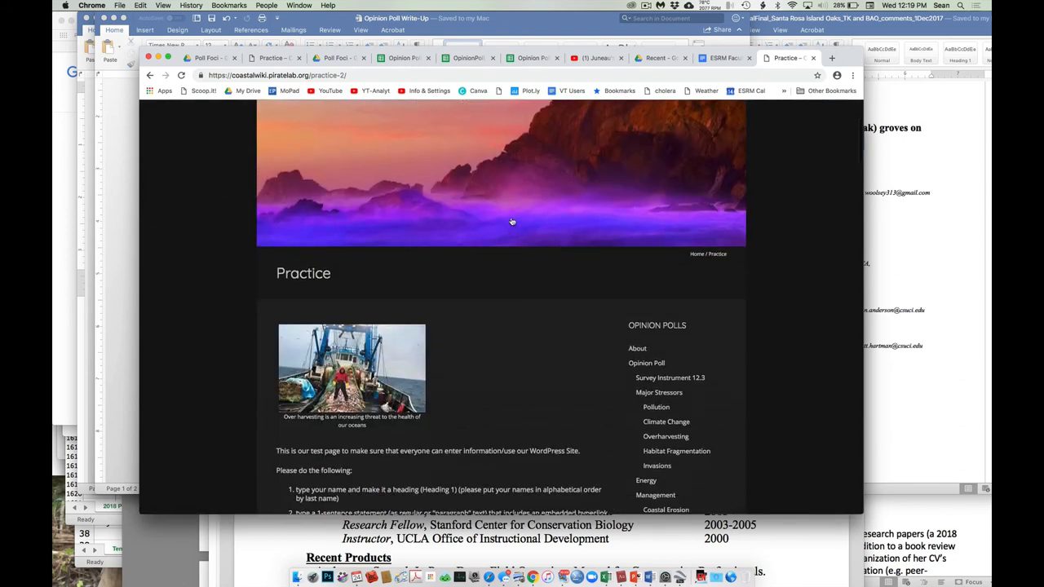
pyautogui.scroll(-3)
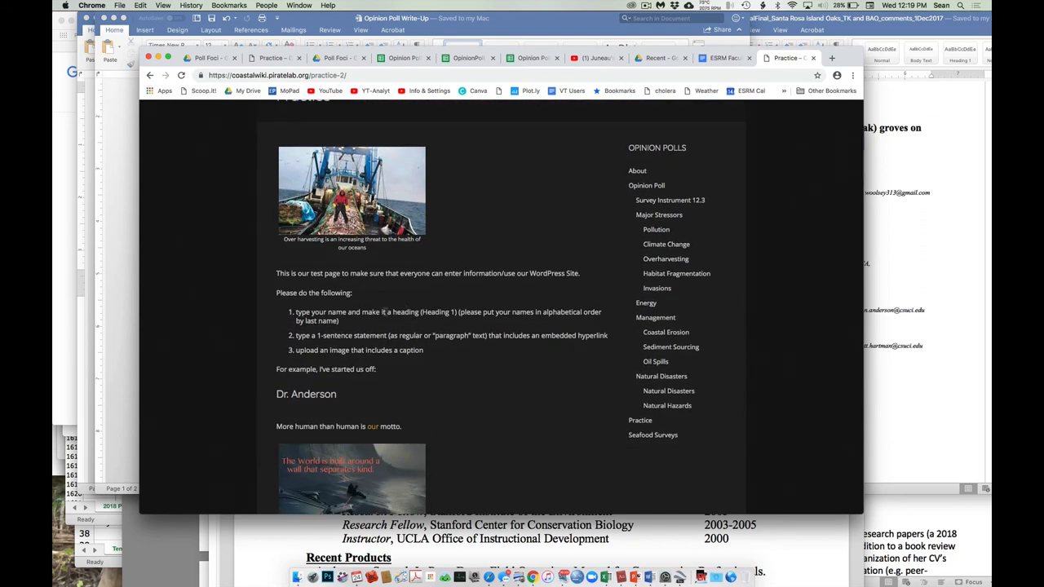
pyautogui.scroll(-3)
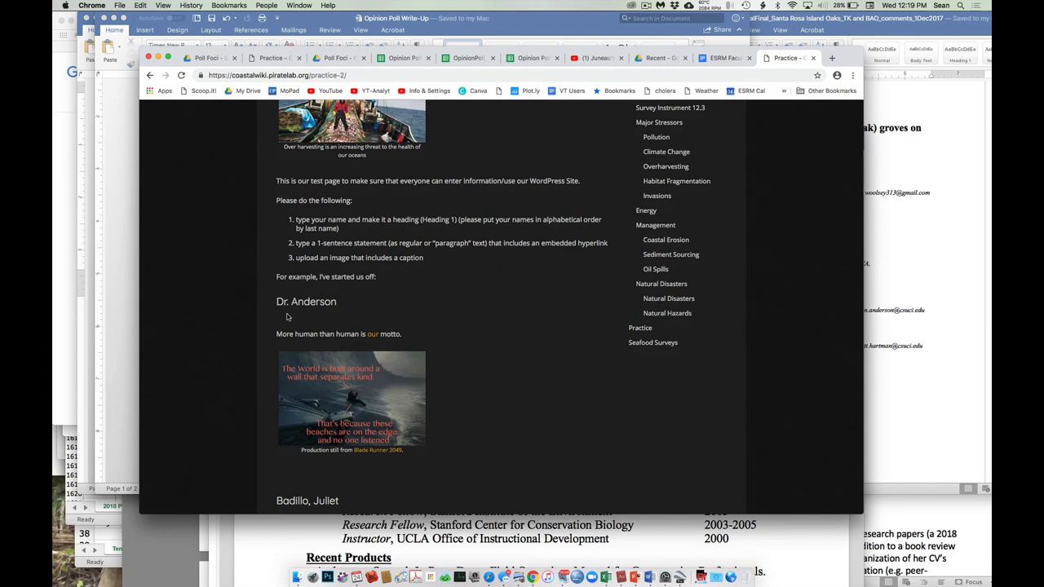
pyautogui.scroll(-3)
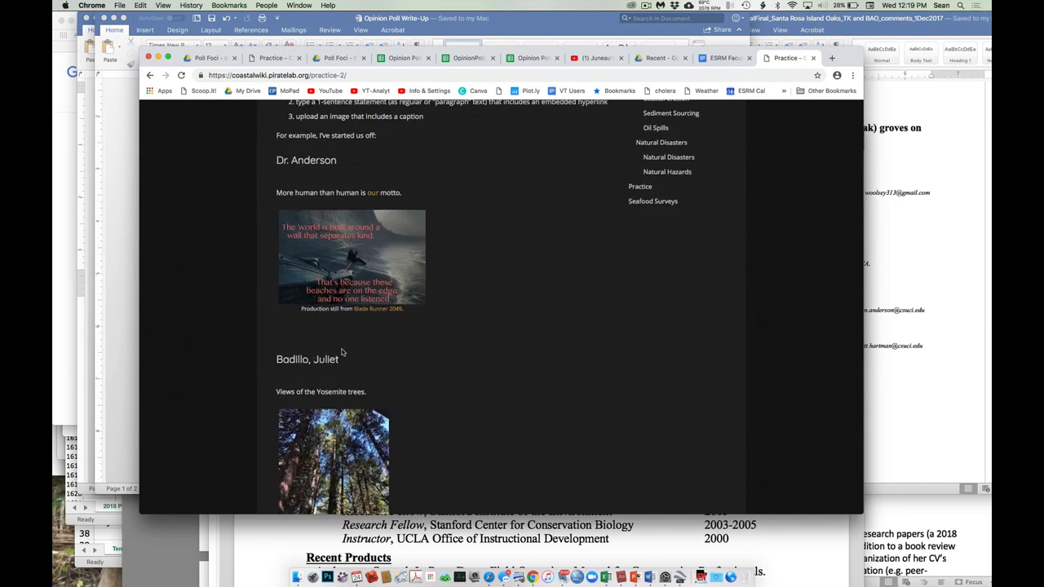
pyautogui.scroll(-3)
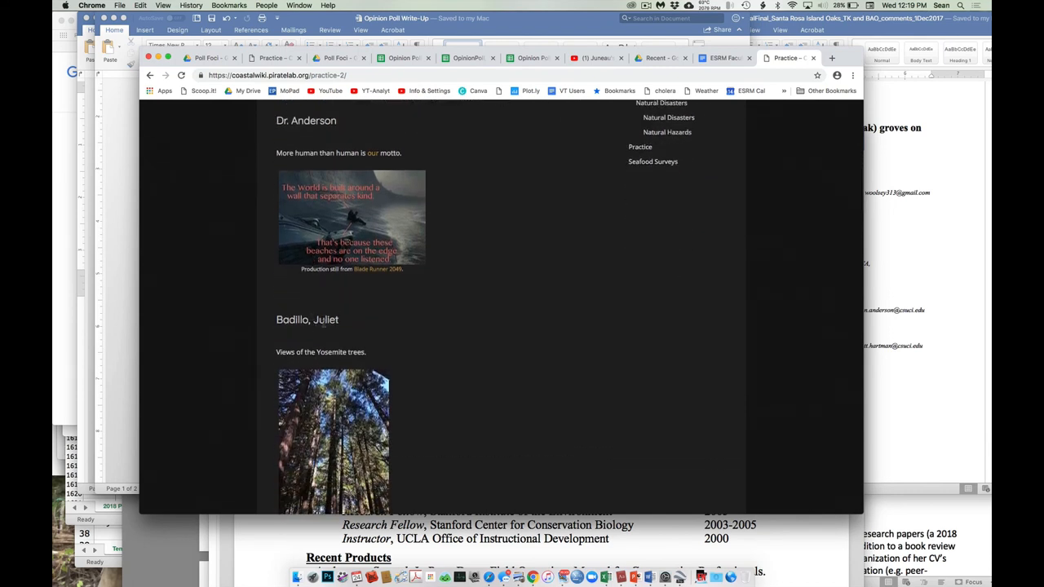
pyautogui.scroll(3)
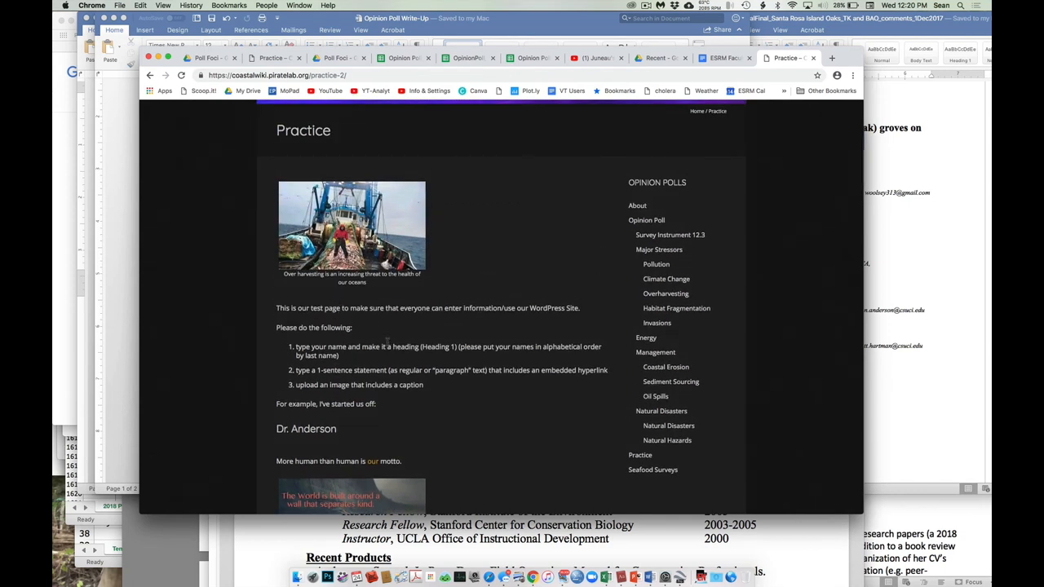
pyautogui.moveTo(347, 297)
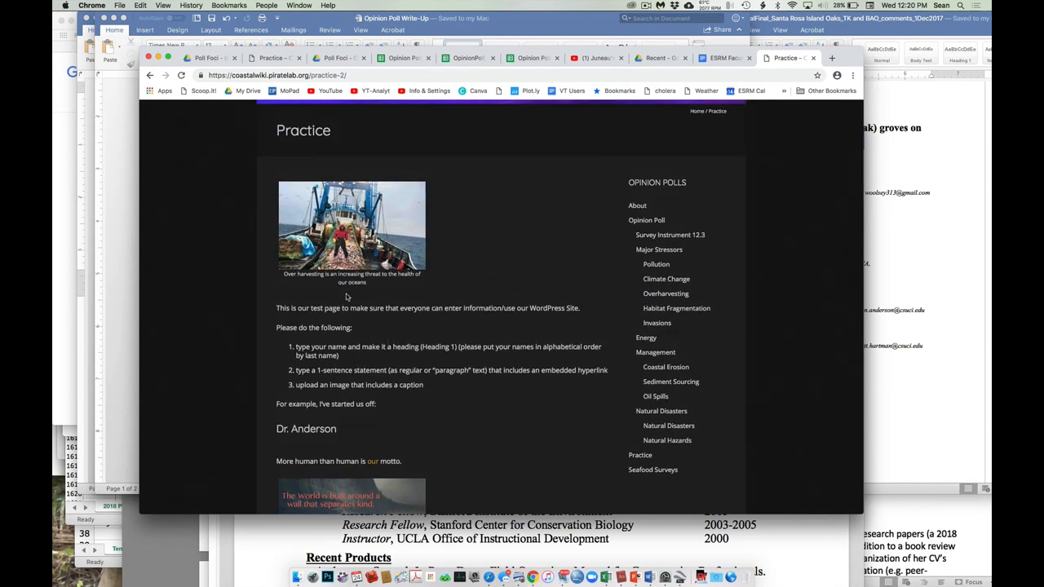
pyautogui.scroll(-3)
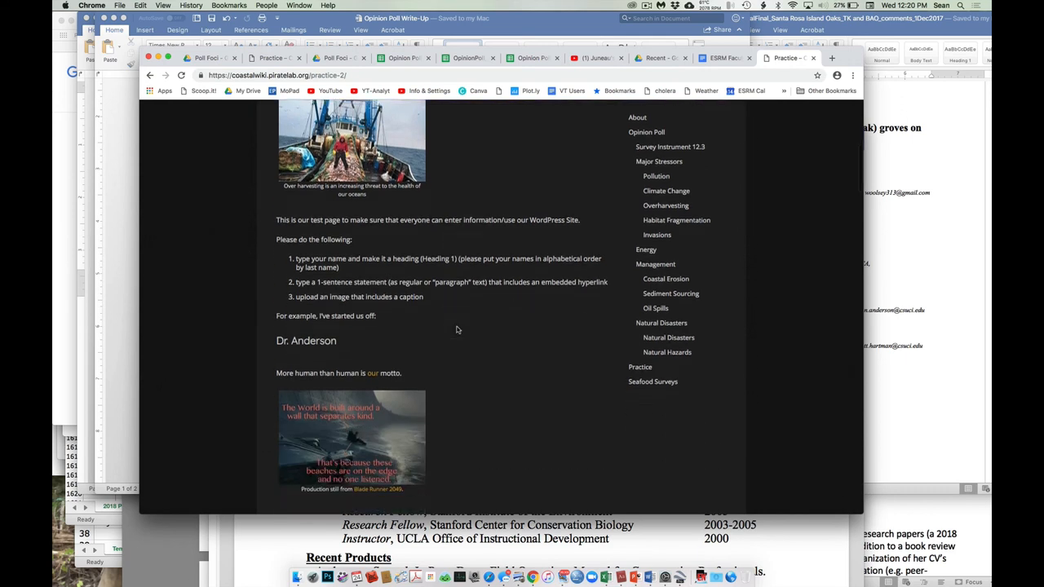
pyautogui.scroll(-3)
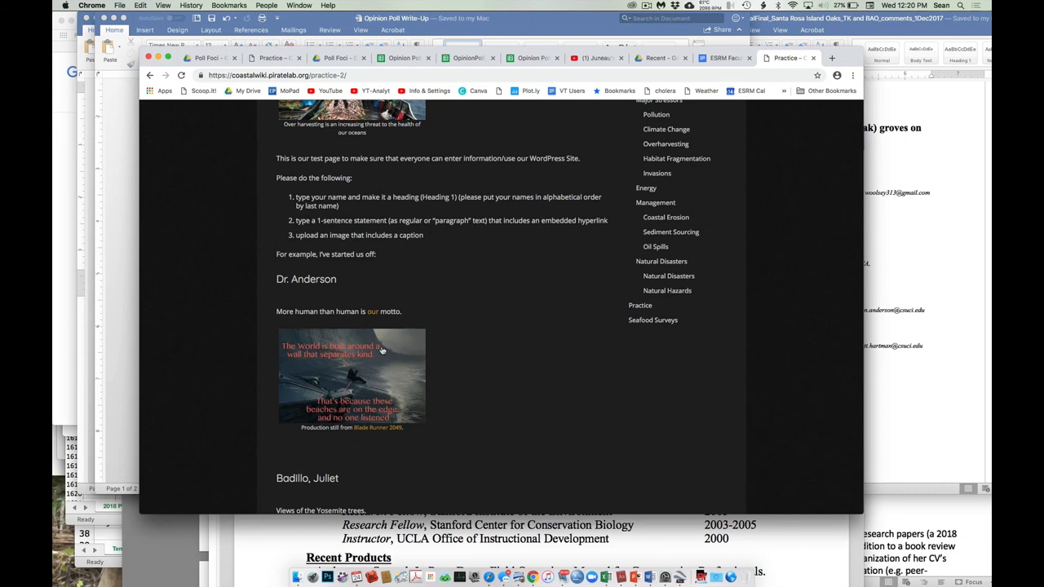
pyautogui.scroll(-3)
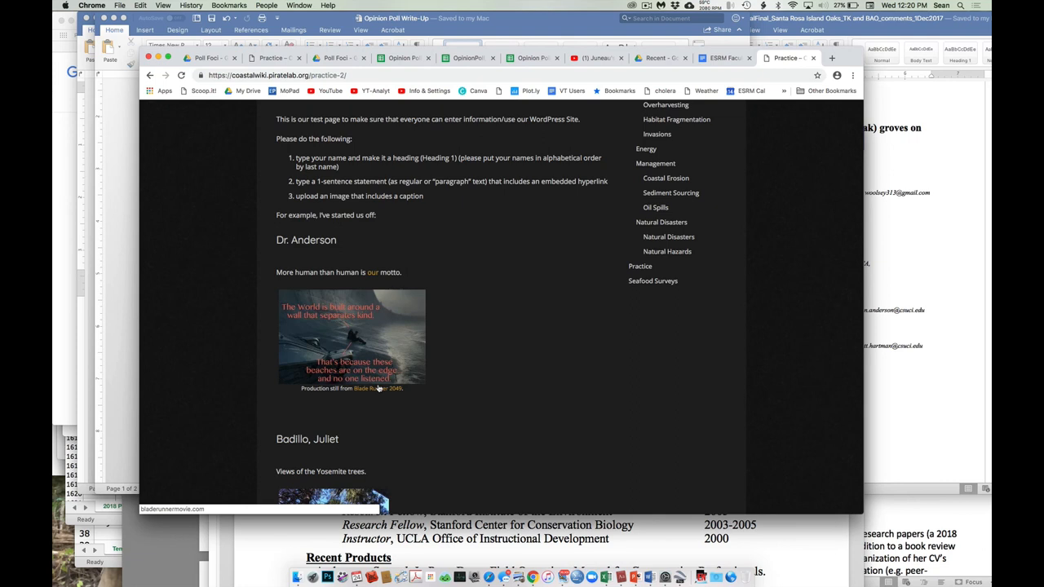
pyautogui.scroll(-3)
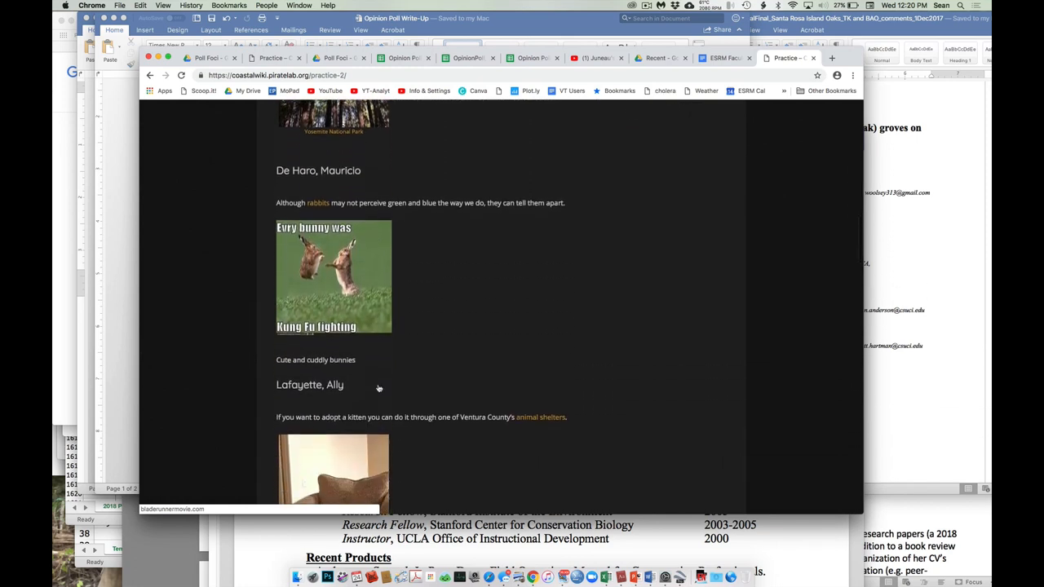
pyautogui.scroll(-3)
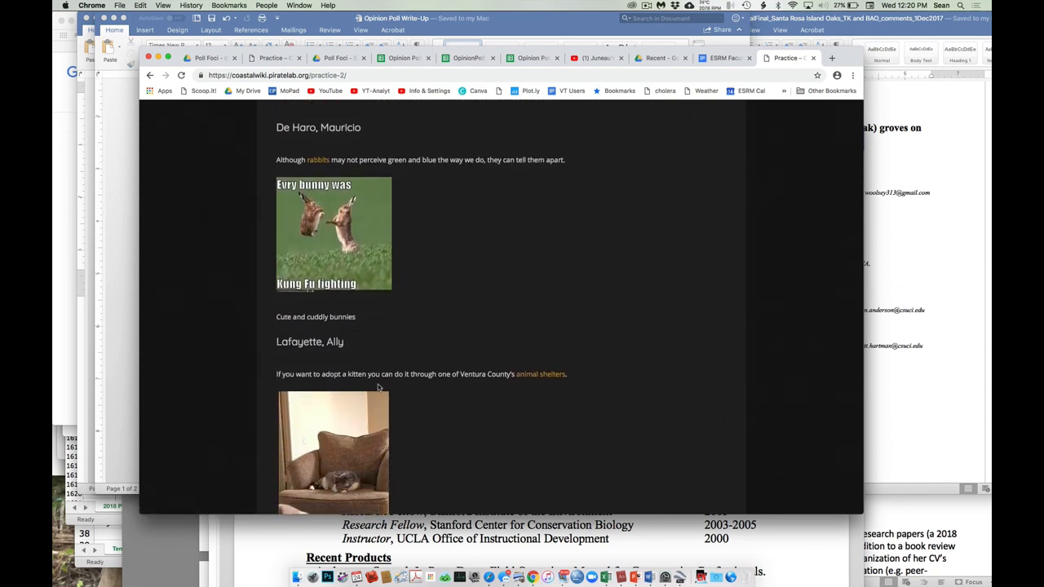
pyautogui.moveTo(412, 366)
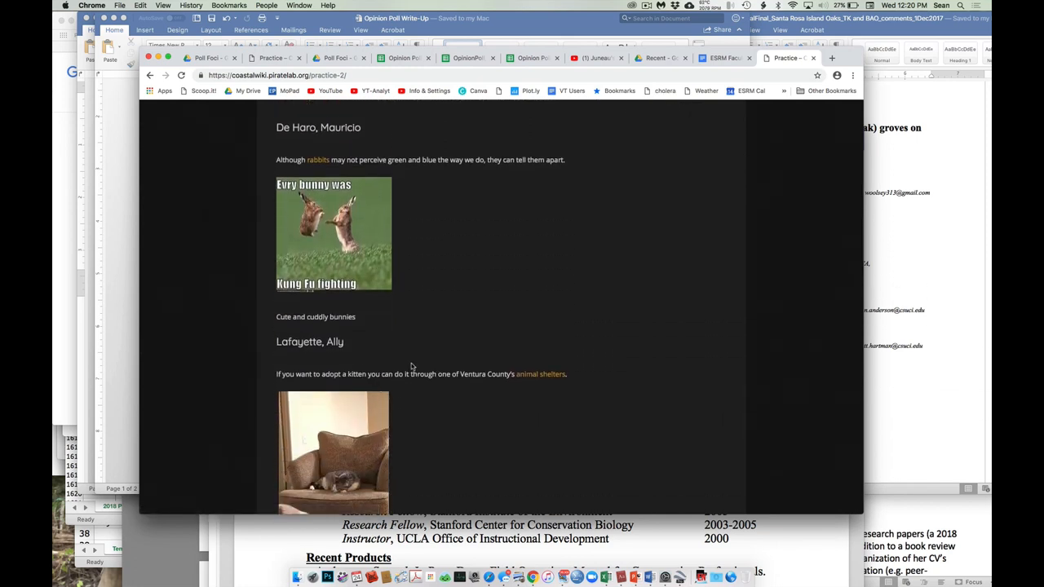
pyautogui.scroll(-3)
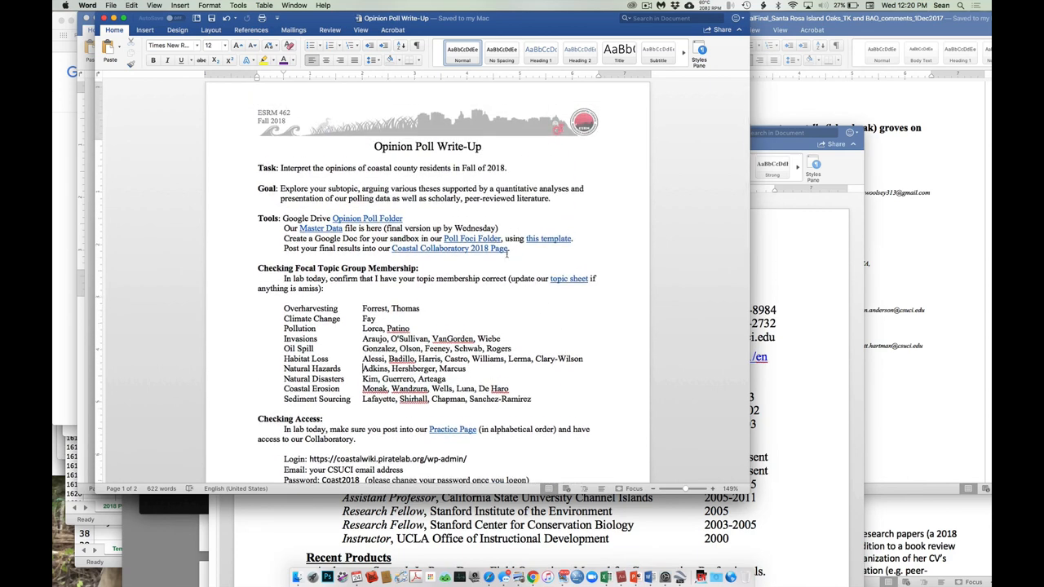
# - Scroll the Opinion Poll Write-Up handout down to the Checking Access login details
pyautogui.scroll(-3)
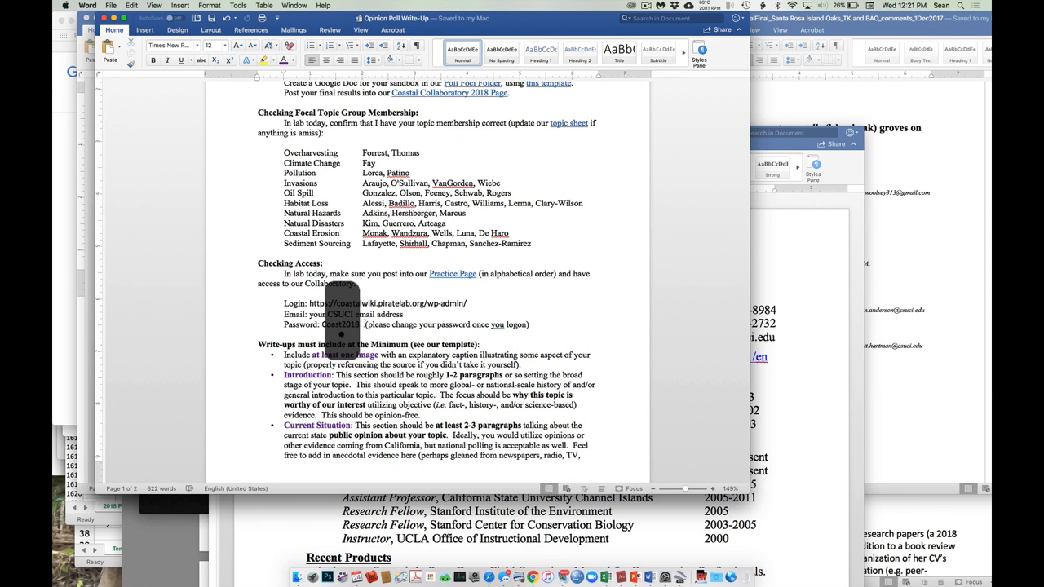
pyautogui.click(363, 213)
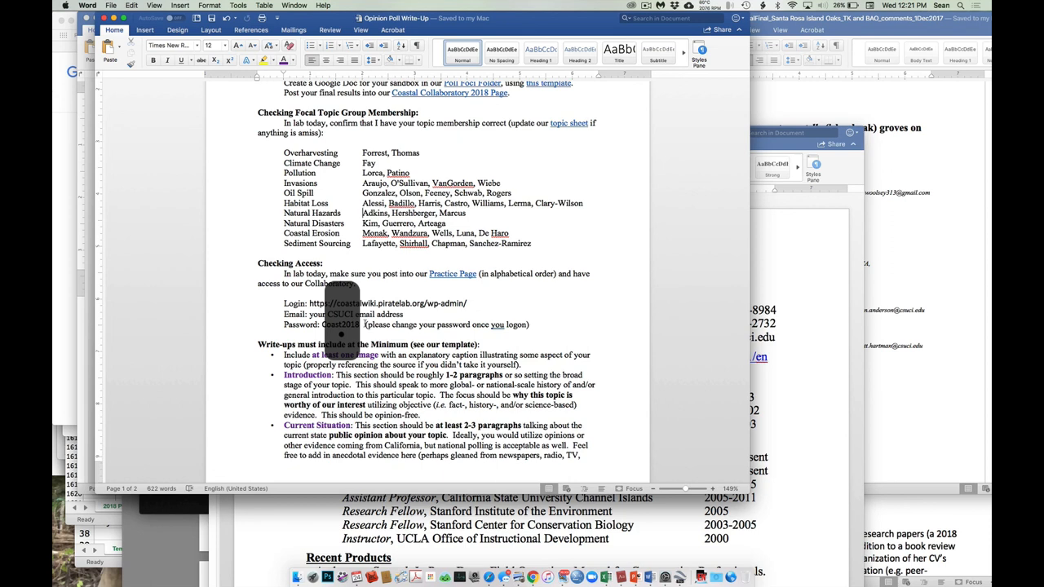